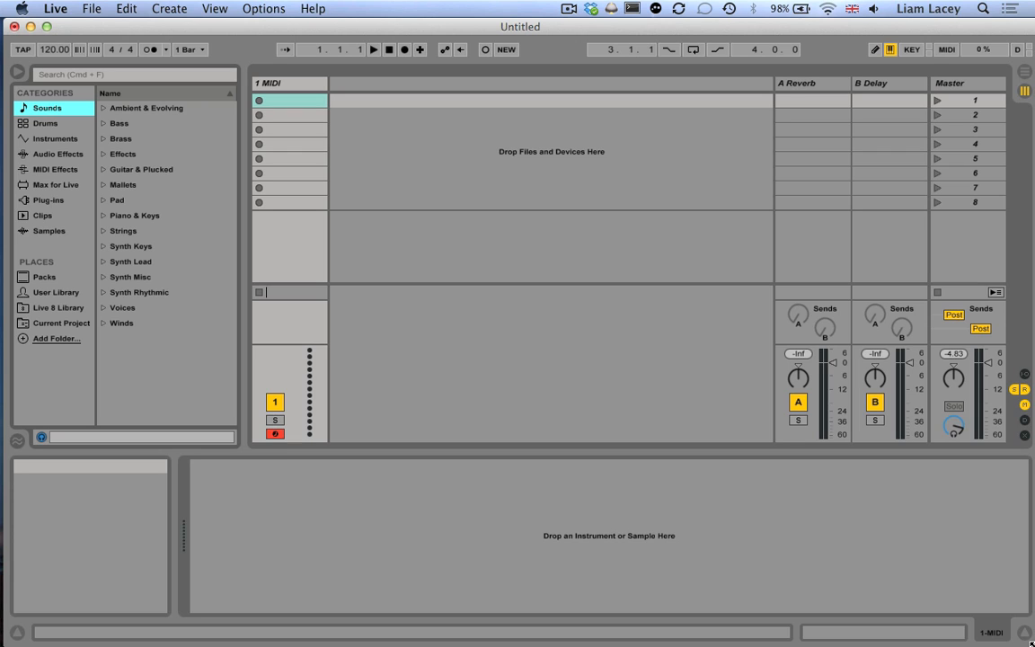
# Step: Browse the menu bar and bring up Live's Preferences window
pyautogui.click(90, 7)
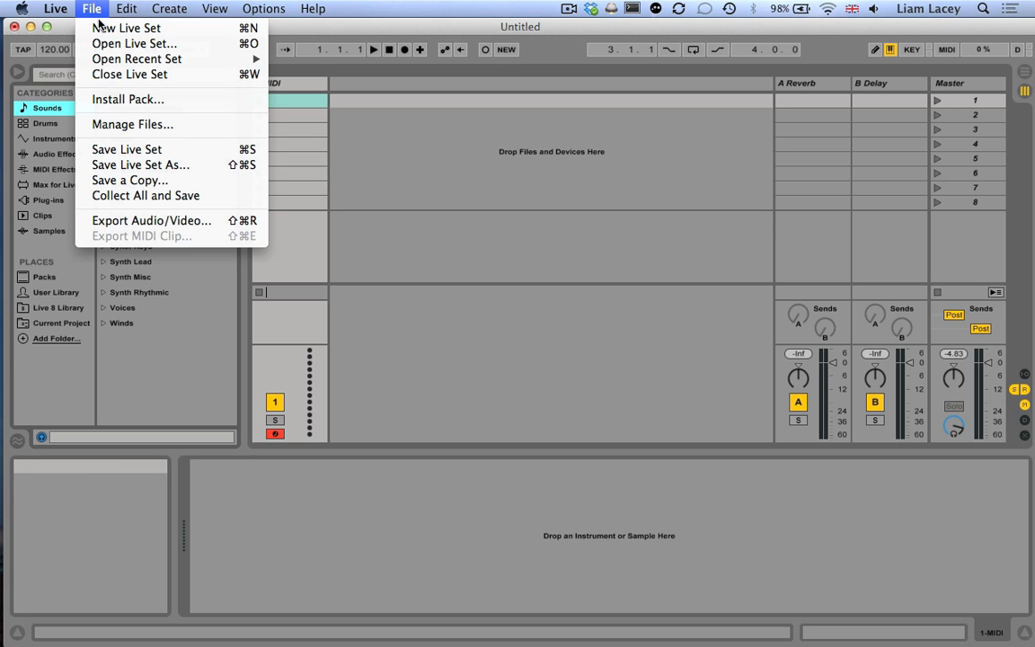
pyautogui.moveTo(539, 352)
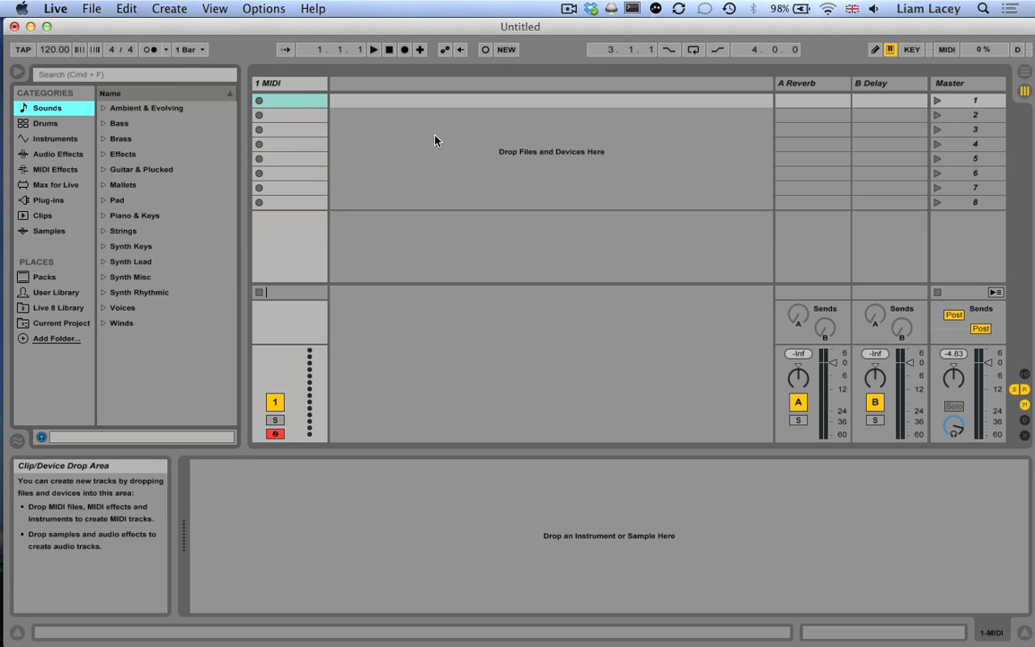
pyautogui.moveTo(391, 125)
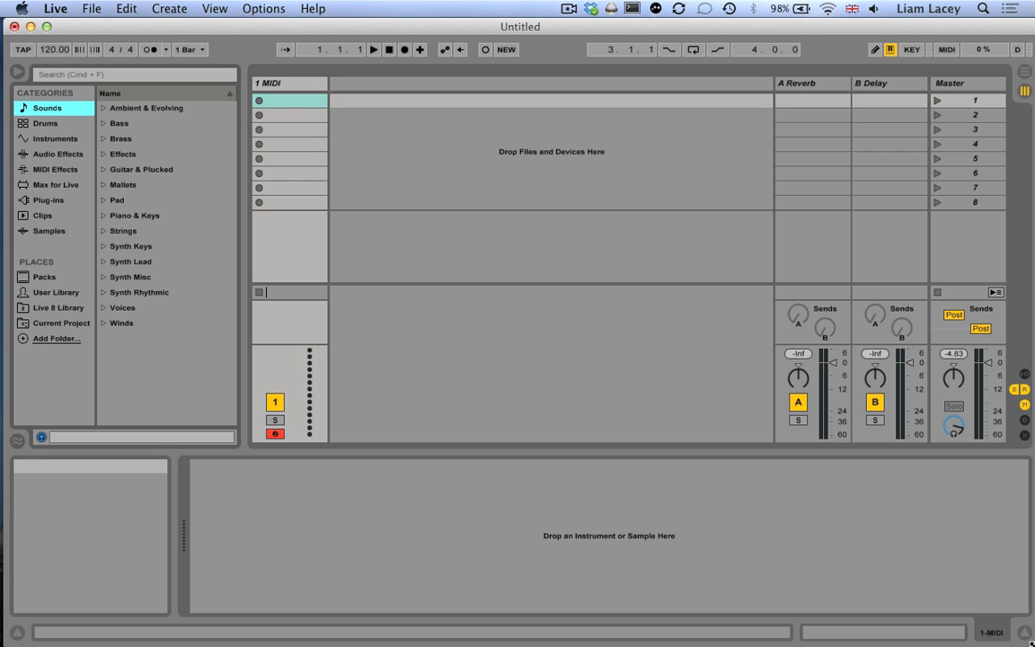
pyautogui.moveTo(54, 7)
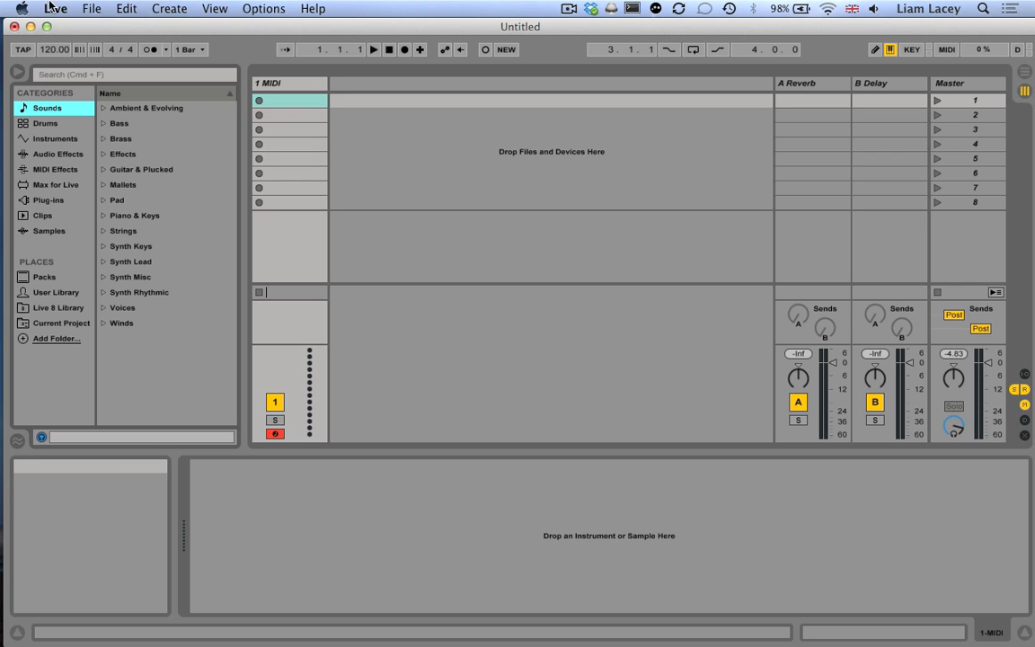
pyautogui.click(54, 7)
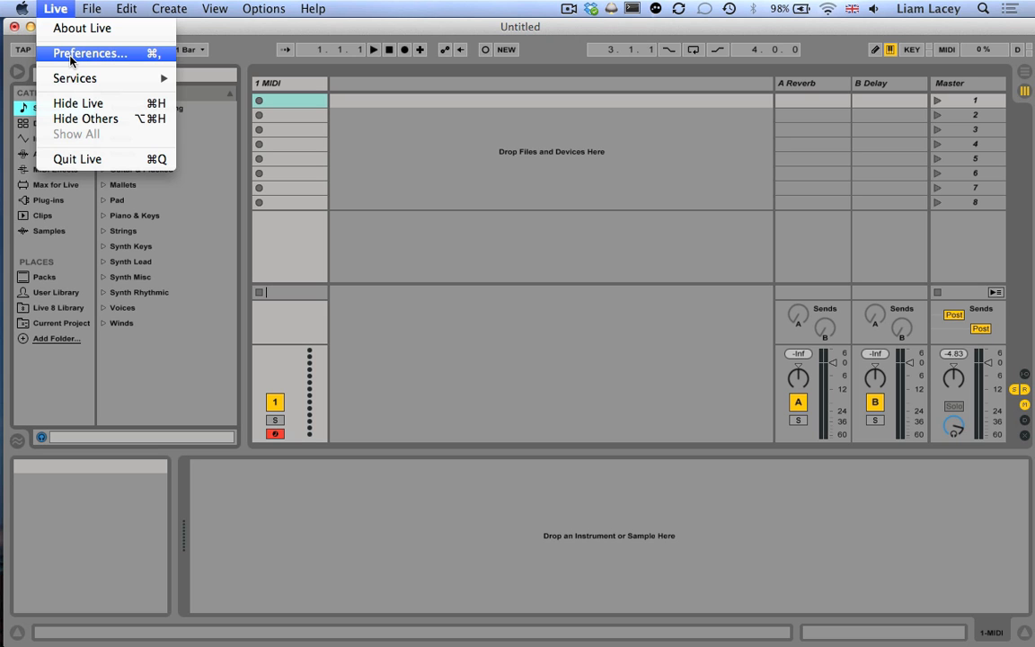
pyautogui.click(262, 7)
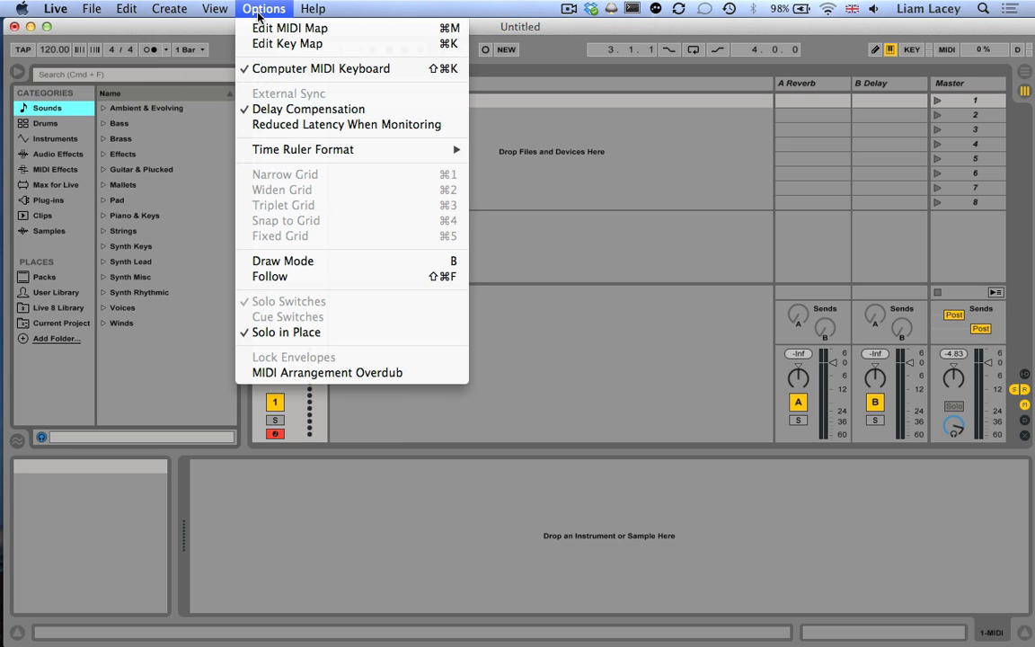
pyautogui.click(54, 7)
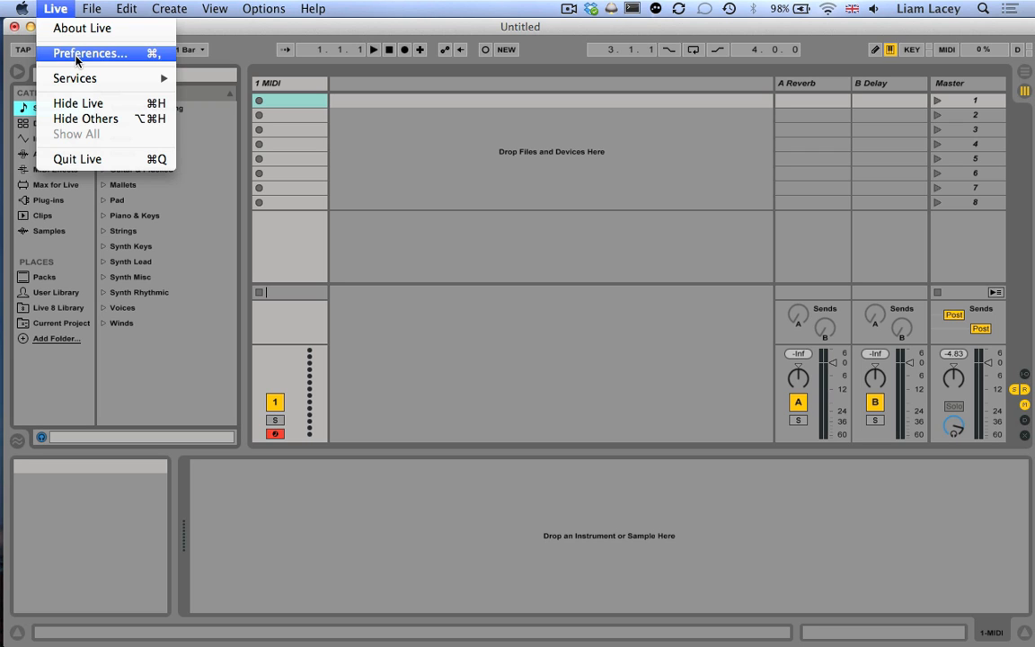
pyautogui.click(90, 54)
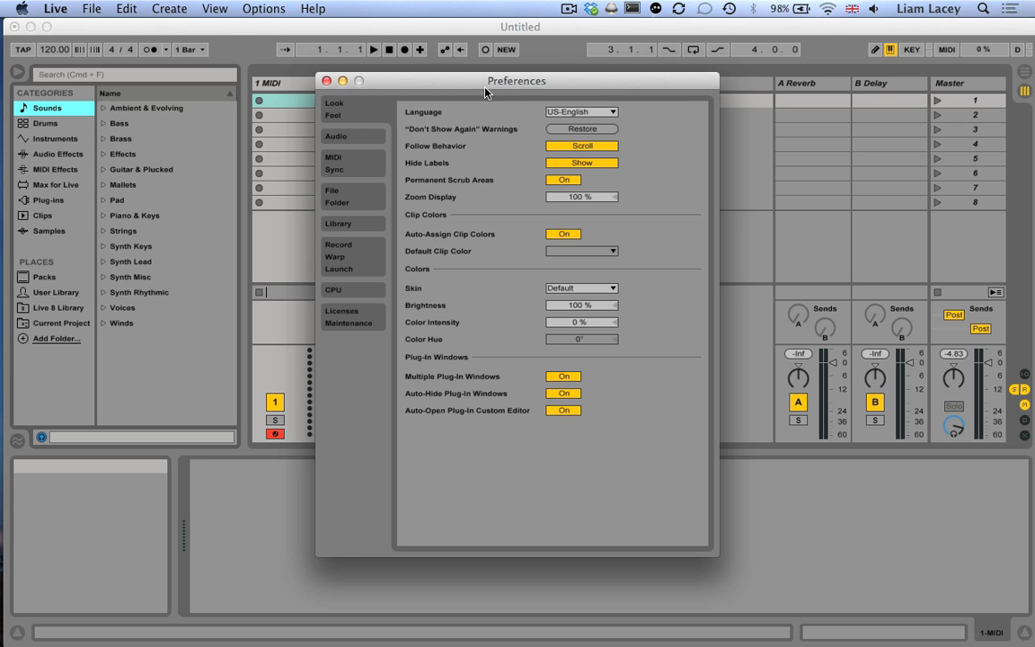
pyautogui.moveTo(377, 78)
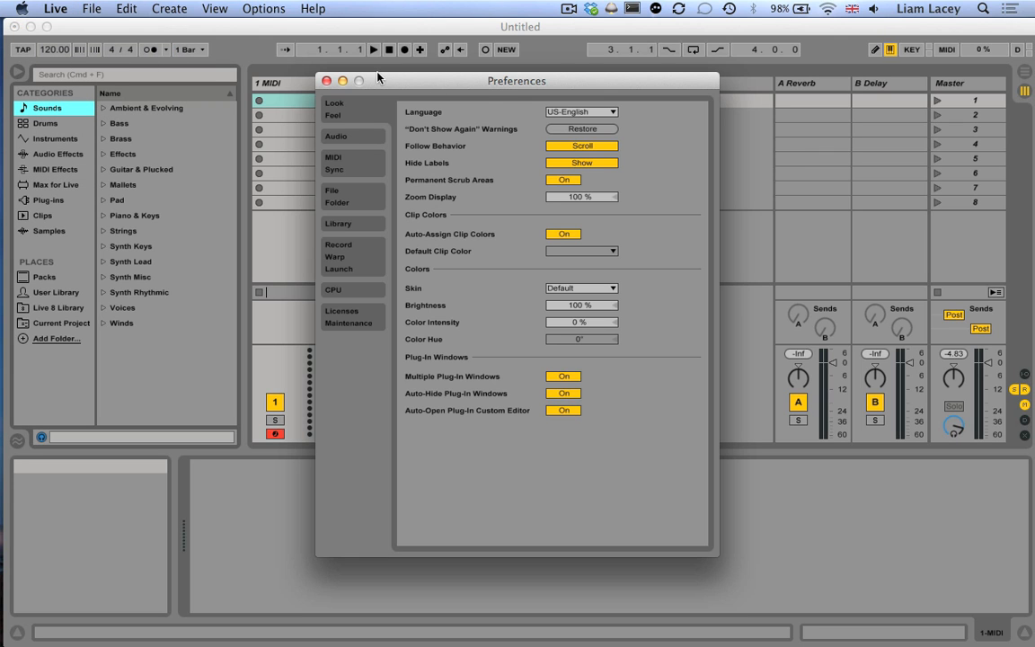
pyautogui.moveTo(352, 165)
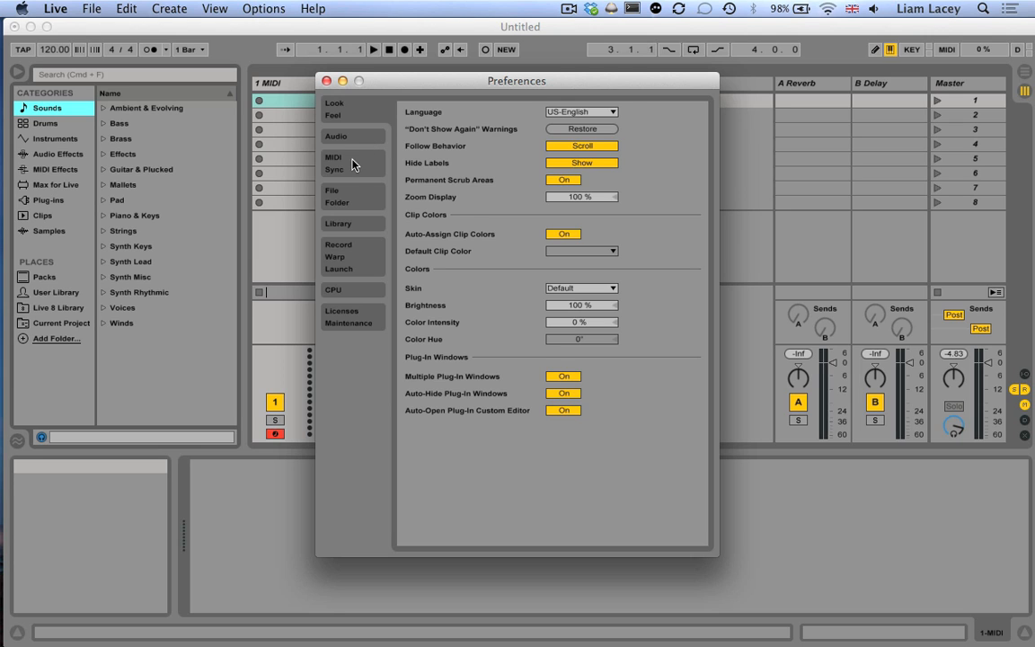
# Step: On the MIDI Sync page, enable Track and Remote for the AlphaSphere input
pyautogui.click(334, 162)
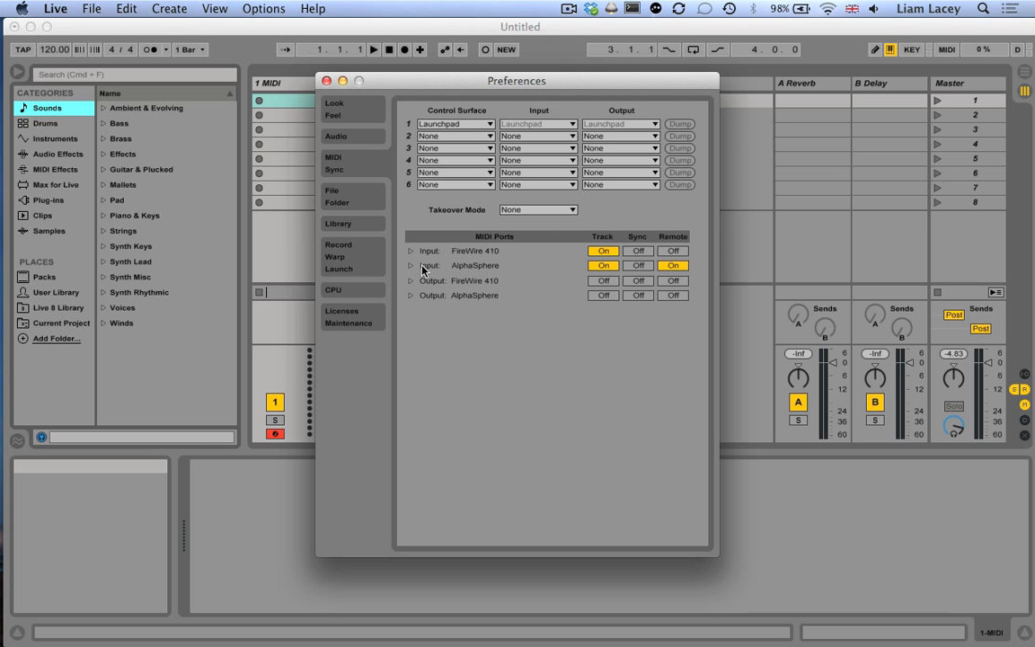
pyautogui.moveTo(502, 273)
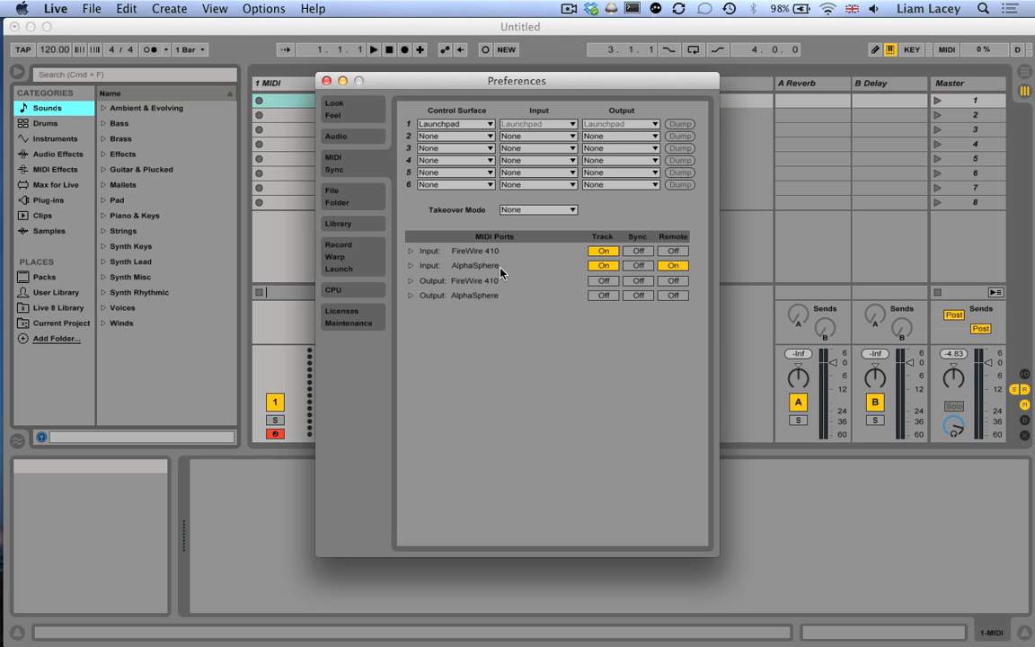
pyautogui.moveTo(602, 277)
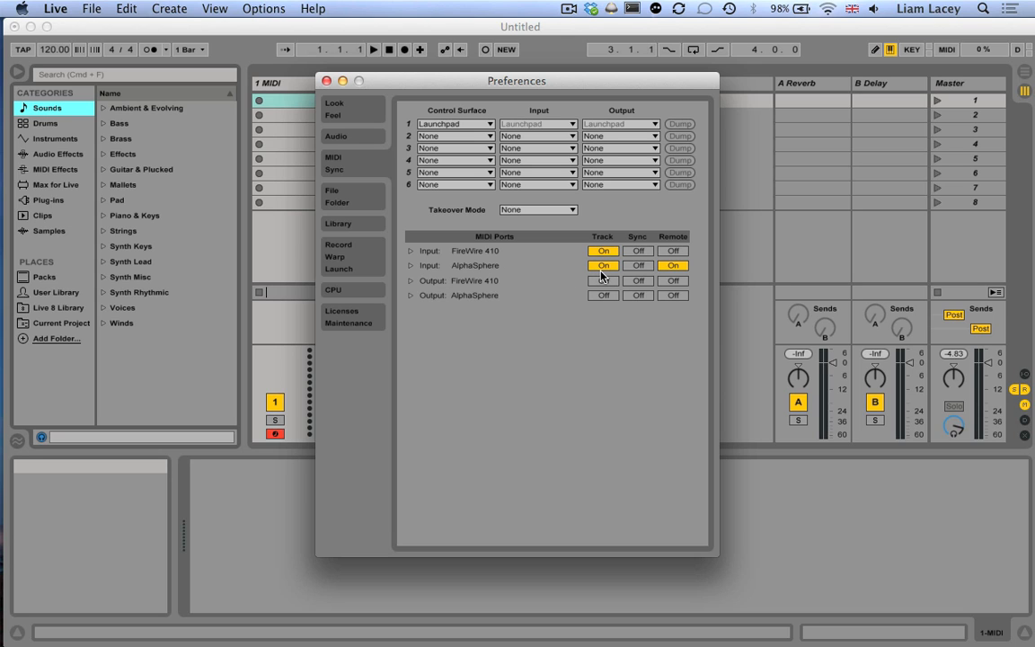
pyautogui.moveTo(673, 266)
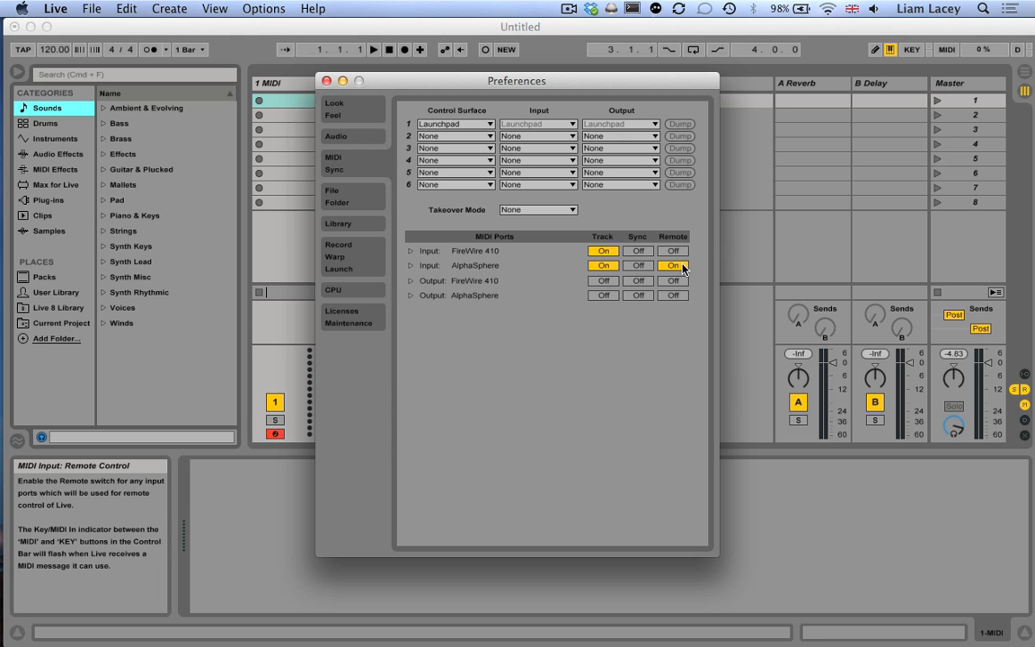
pyautogui.click(327, 79)
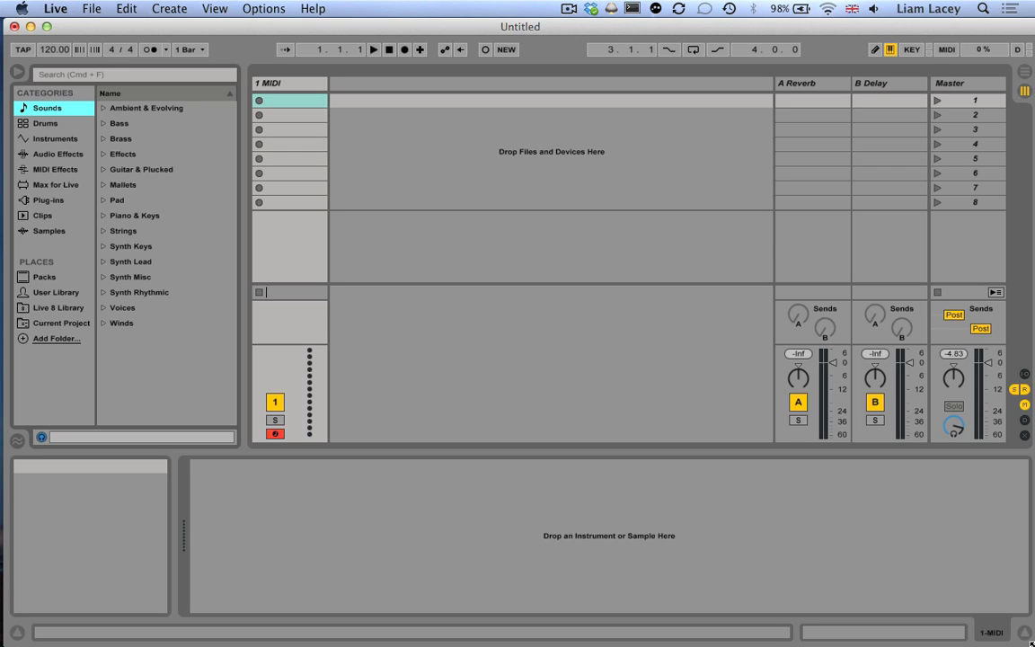
pyautogui.moveTo(740, 463)
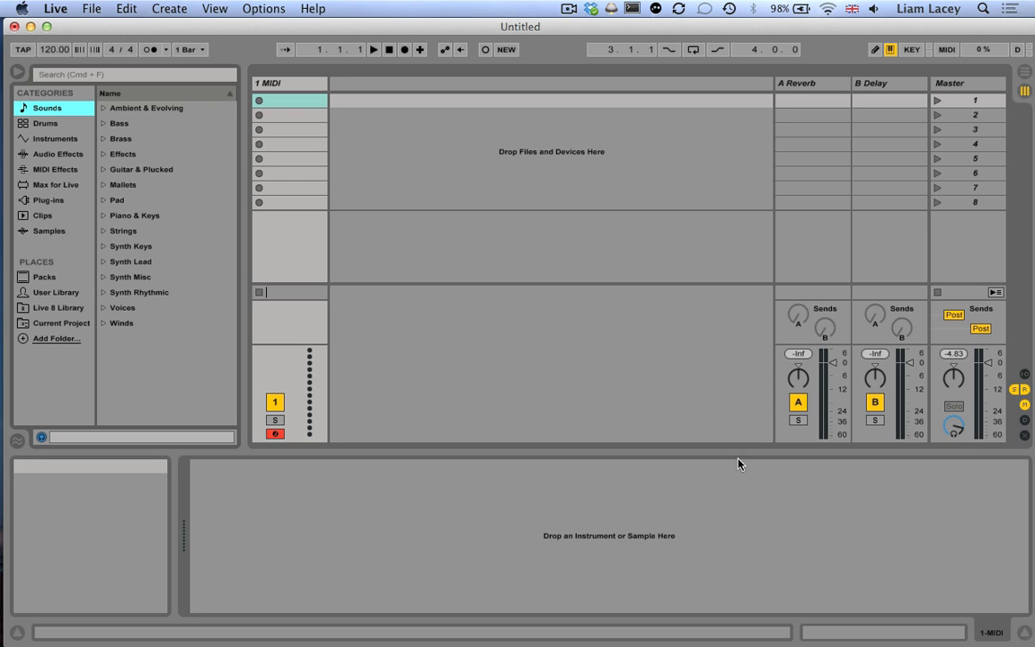
pyautogui.moveTo(273, 140)
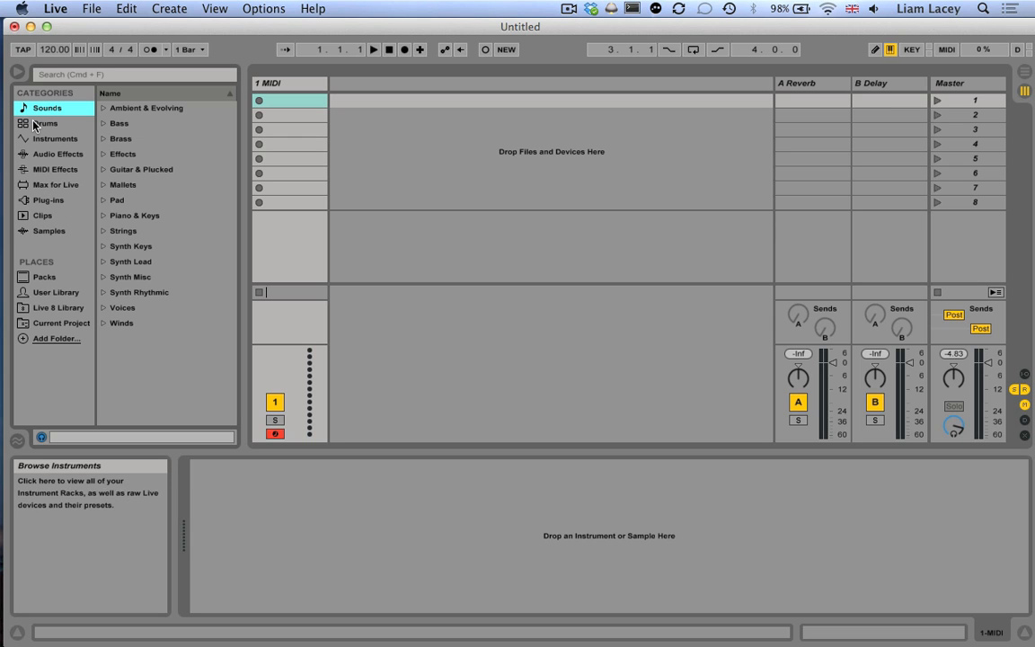
# Step: Show the browser and expand Instruments > Tension to its preset folders
pyautogui.click(18, 79)
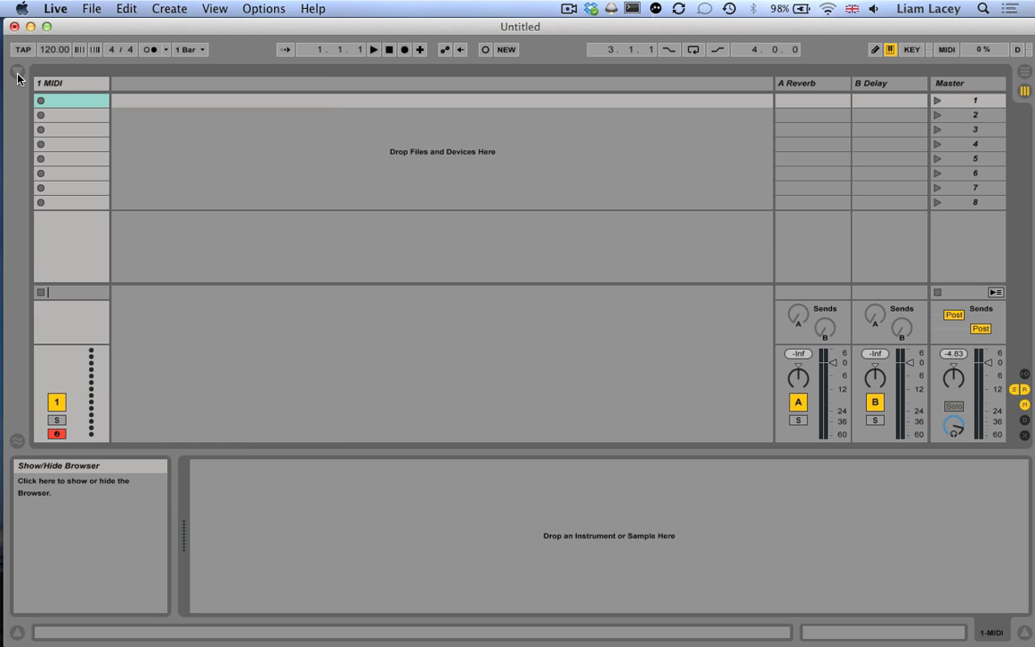
pyautogui.click(16, 76)
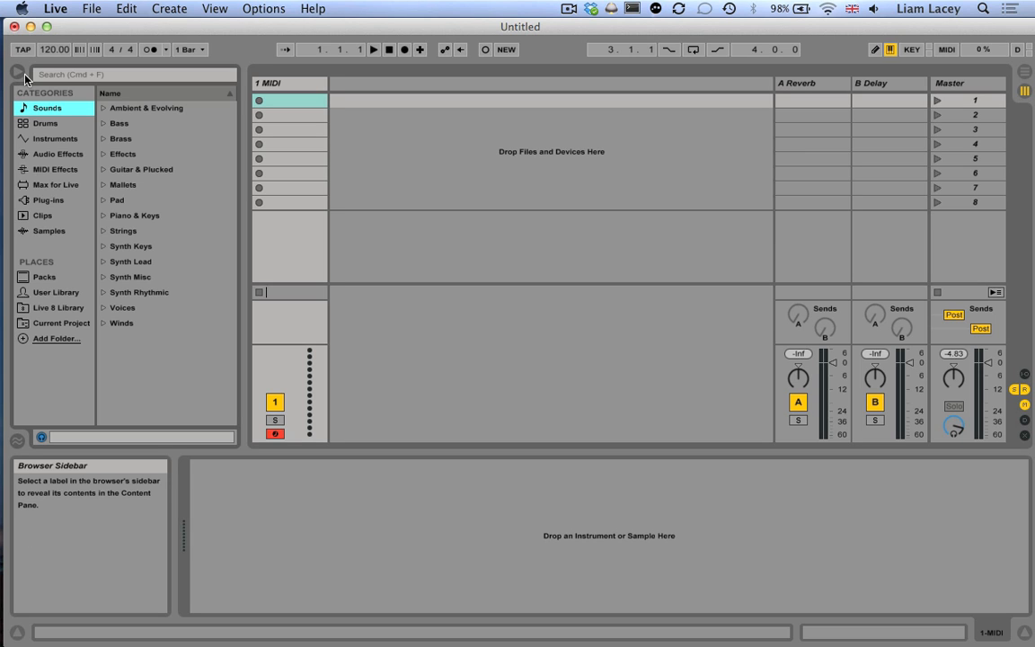
pyautogui.click(54, 138)
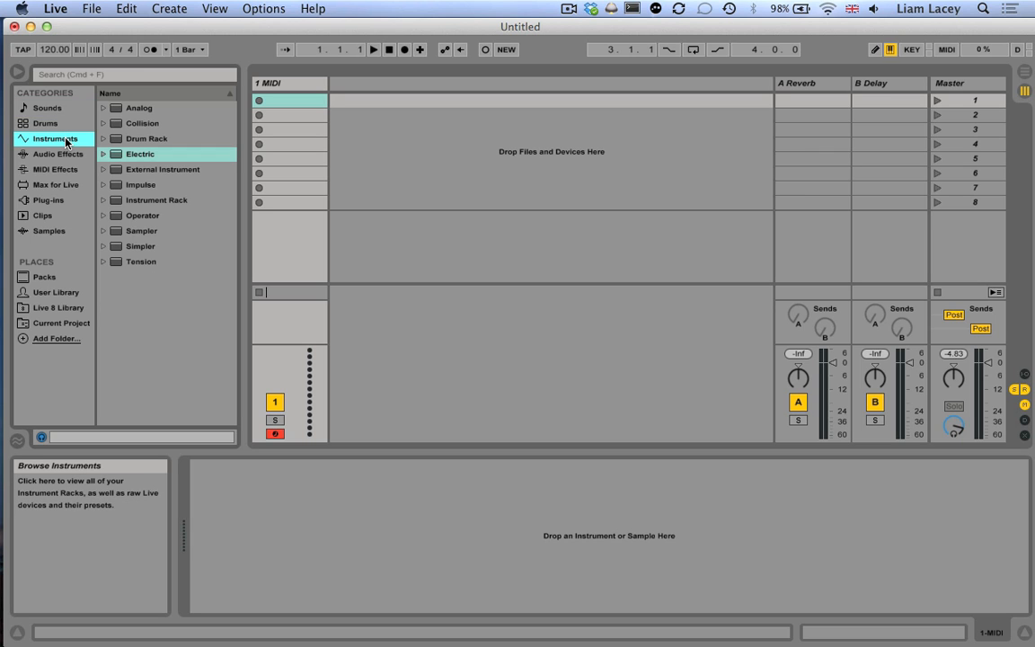
pyautogui.moveTo(94, 248)
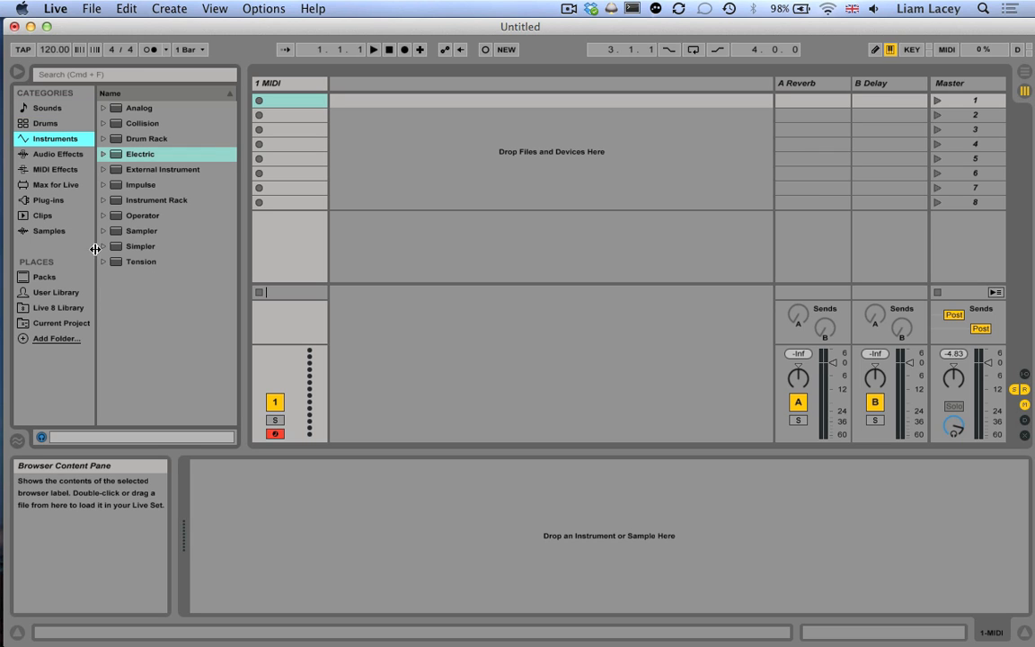
pyautogui.click(104, 262)
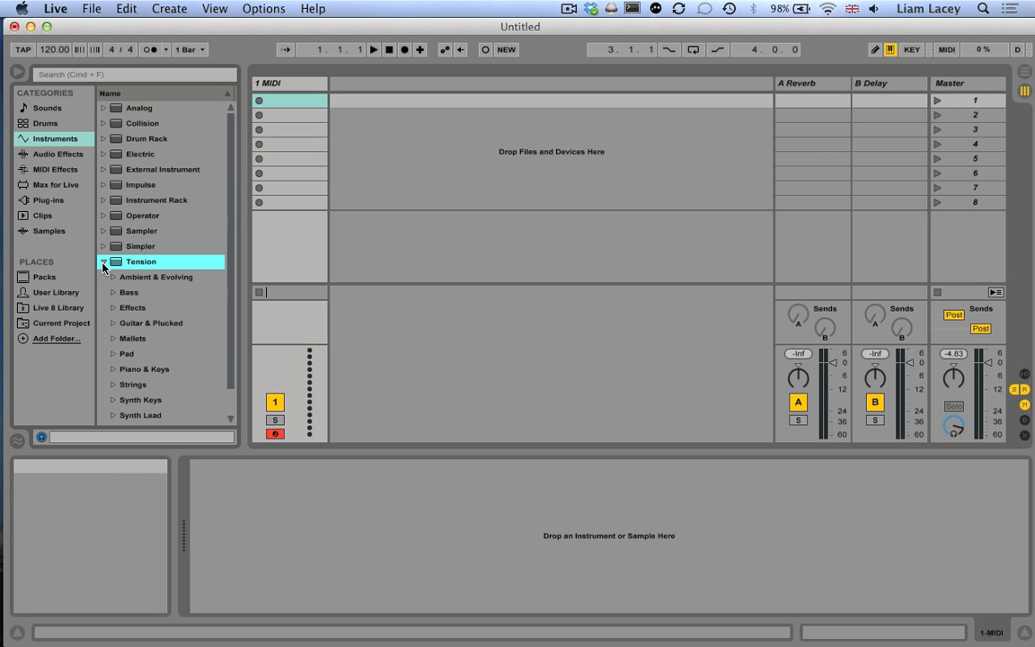
pyautogui.moveTo(137, 289)
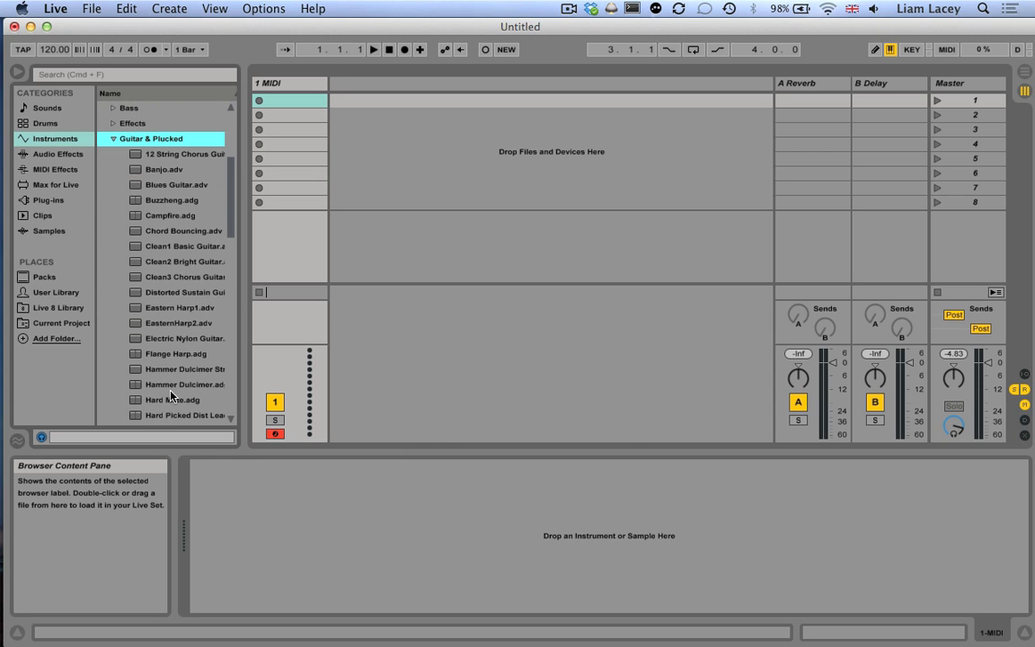
# Step: Load Flange Harp.adg from Guitar & Plucked onto the 1 MIDI track
pyautogui.click(176, 352)
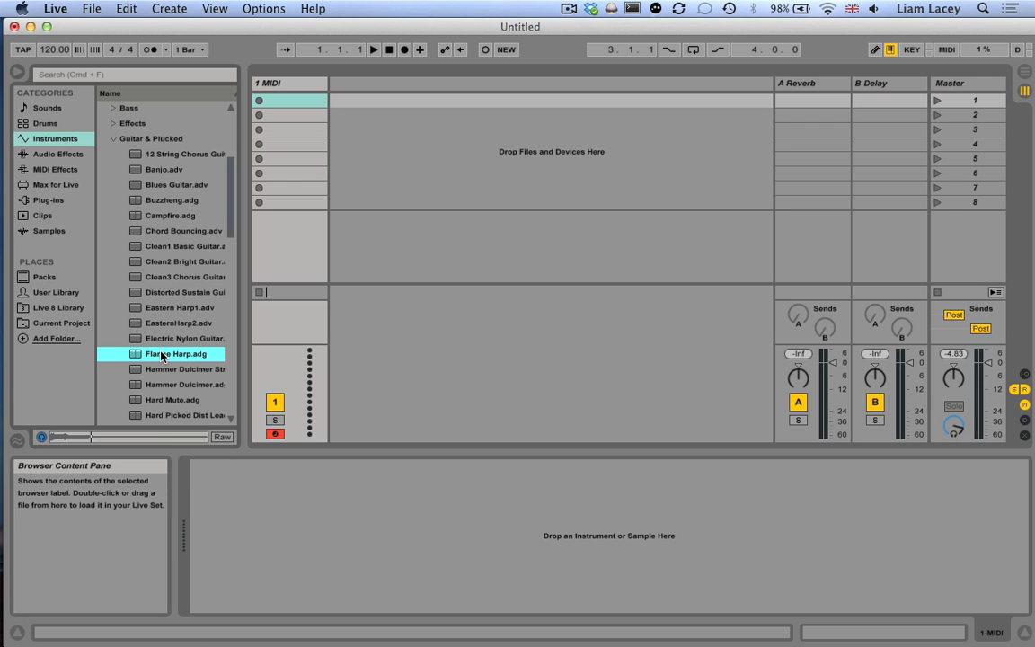
pyautogui.doubleClick(176, 353)
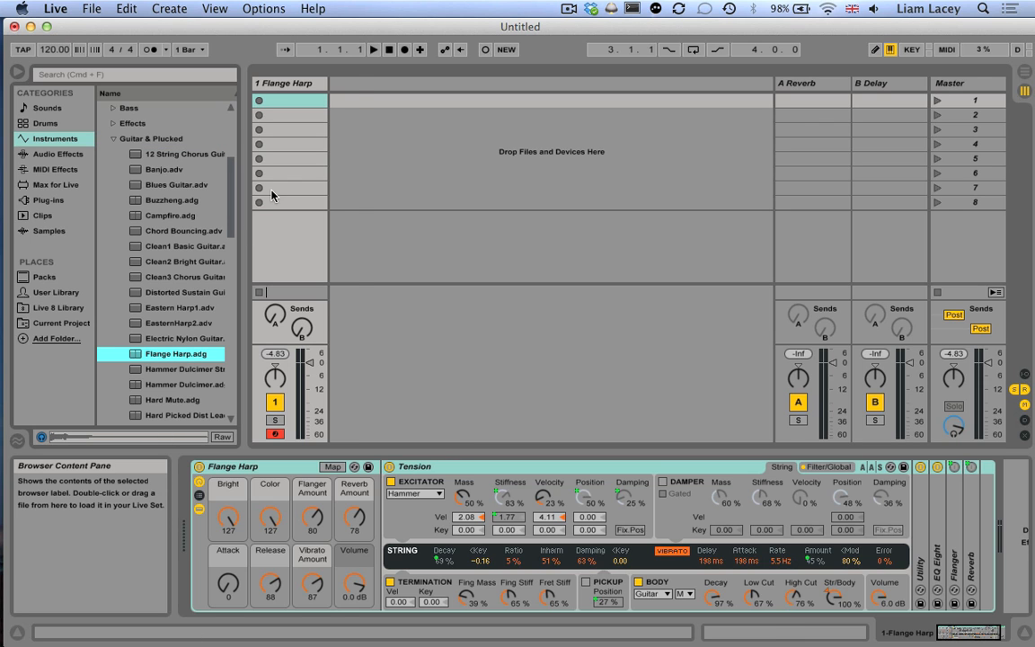
pyautogui.moveTo(297, 110)
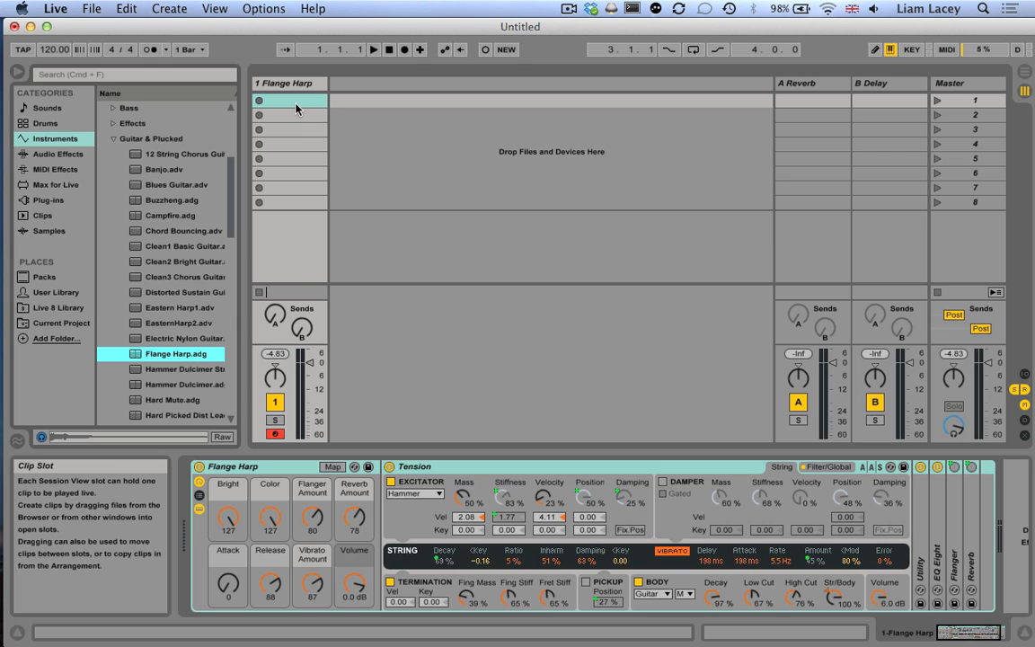
# Step: Route the Flange Harp track's MIDI From to AlphaSphere on Ch. 1 via the In/Out section
pyautogui.click(289, 100)
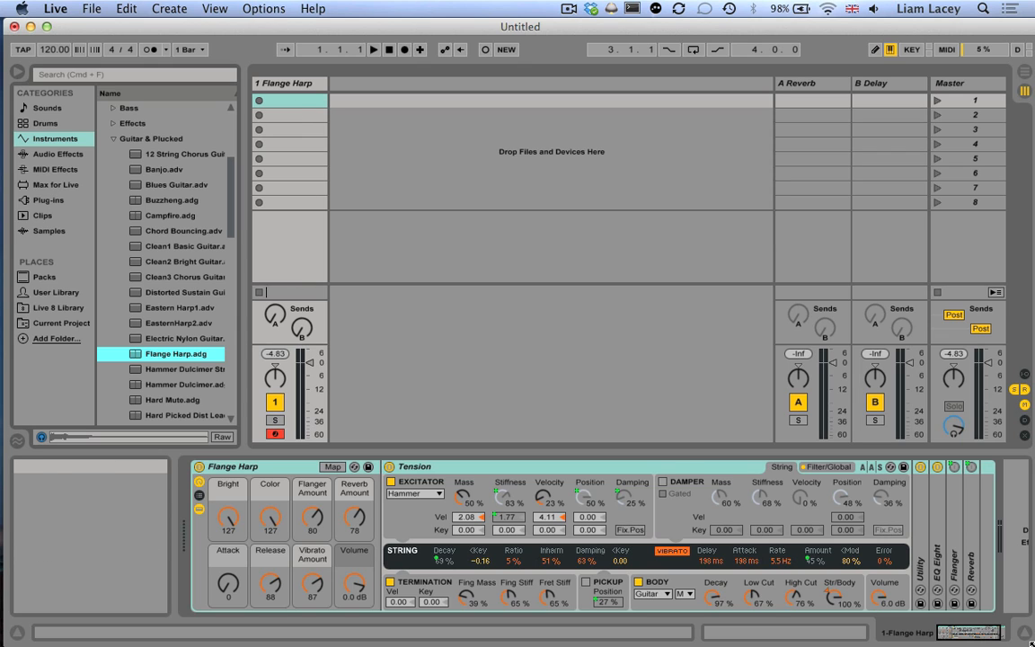
pyautogui.moveTo(1024, 377)
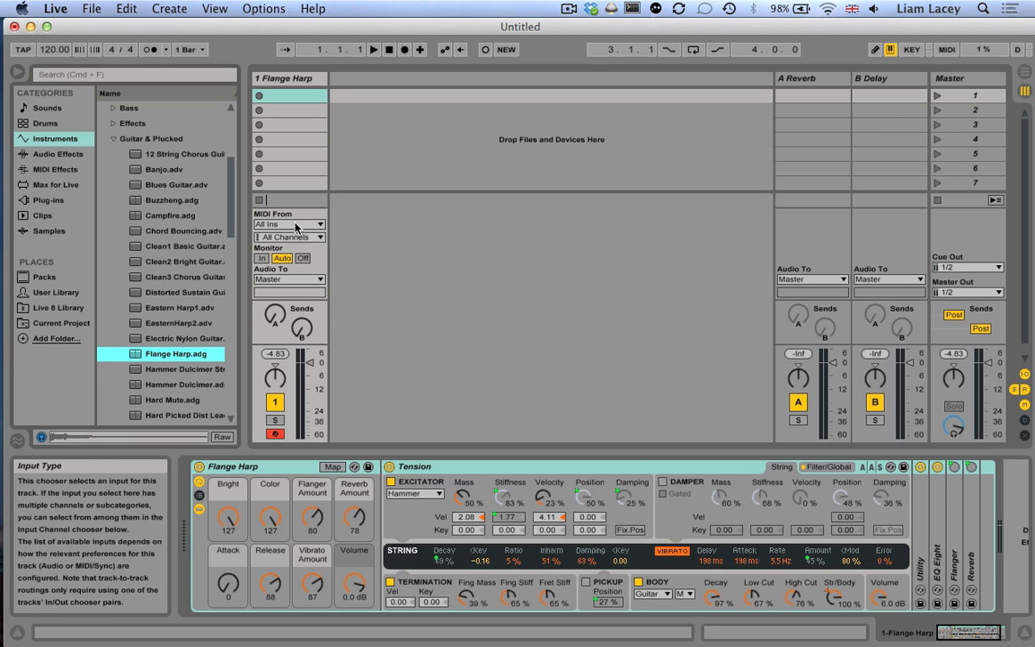
pyautogui.click(289, 223)
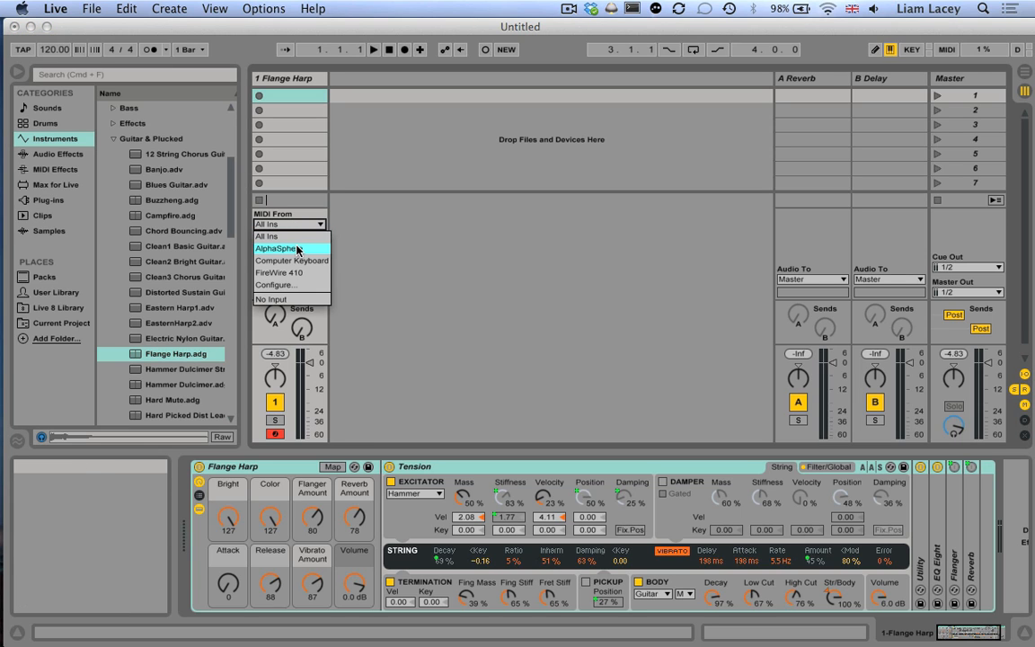
pyautogui.click(288, 238)
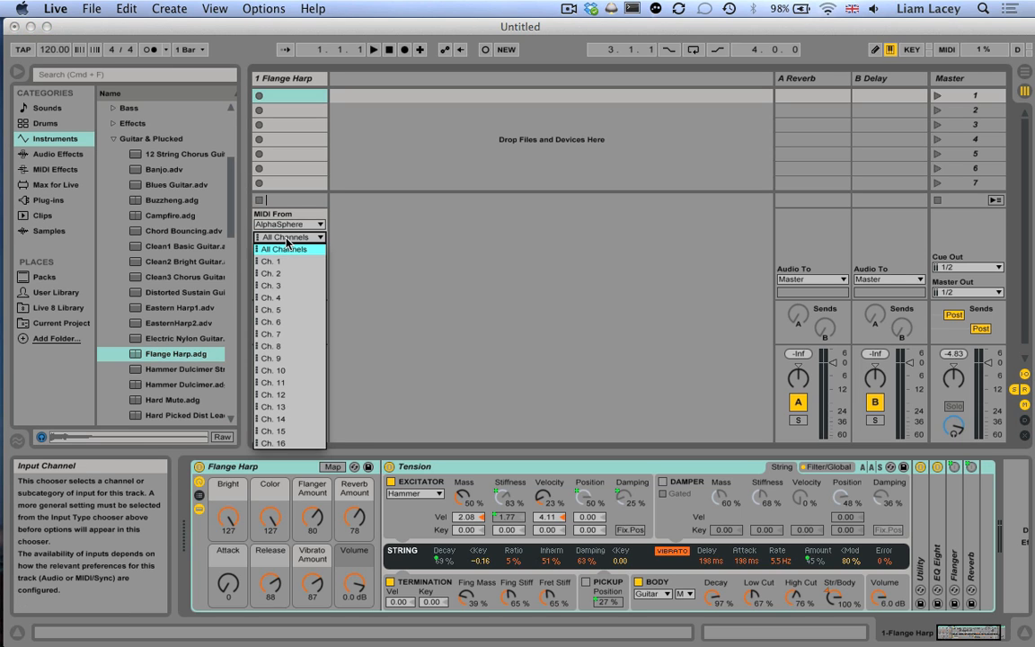
pyautogui.click(270, 261)
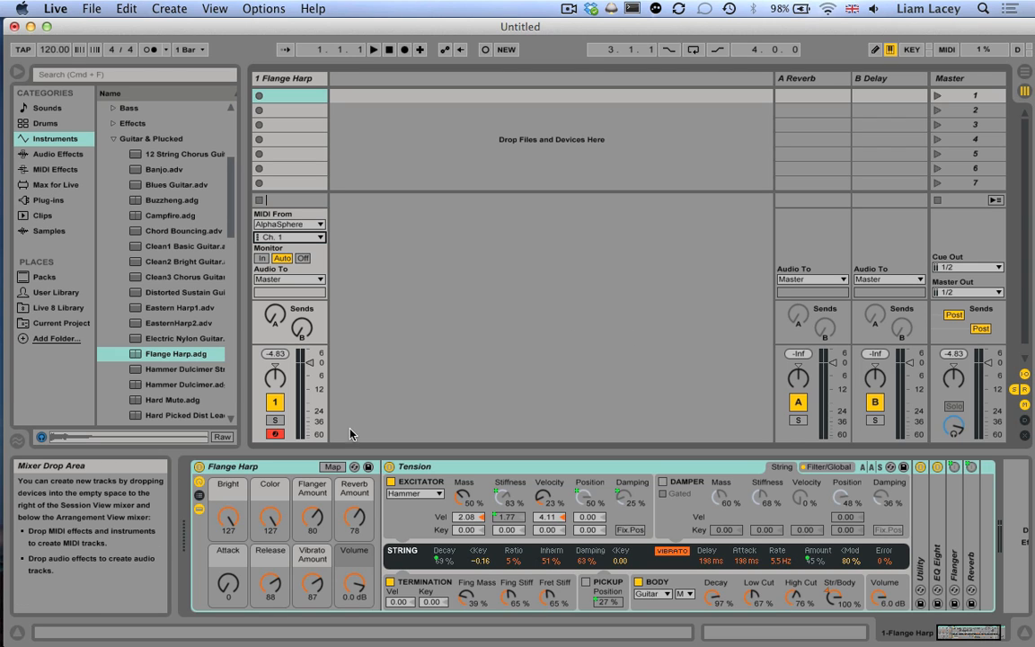
pyautogui.moveTo(275, 433)
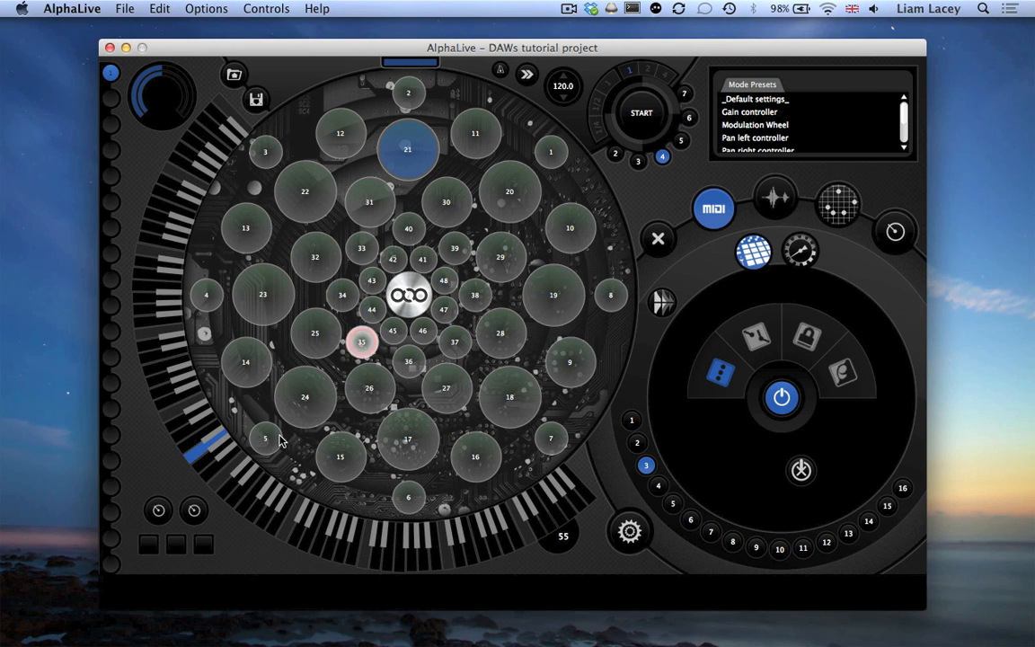
# Step: Try several pads in AlphaLive's sphere layout, then return to Ableton Live
pyautogui.click(453, 341)
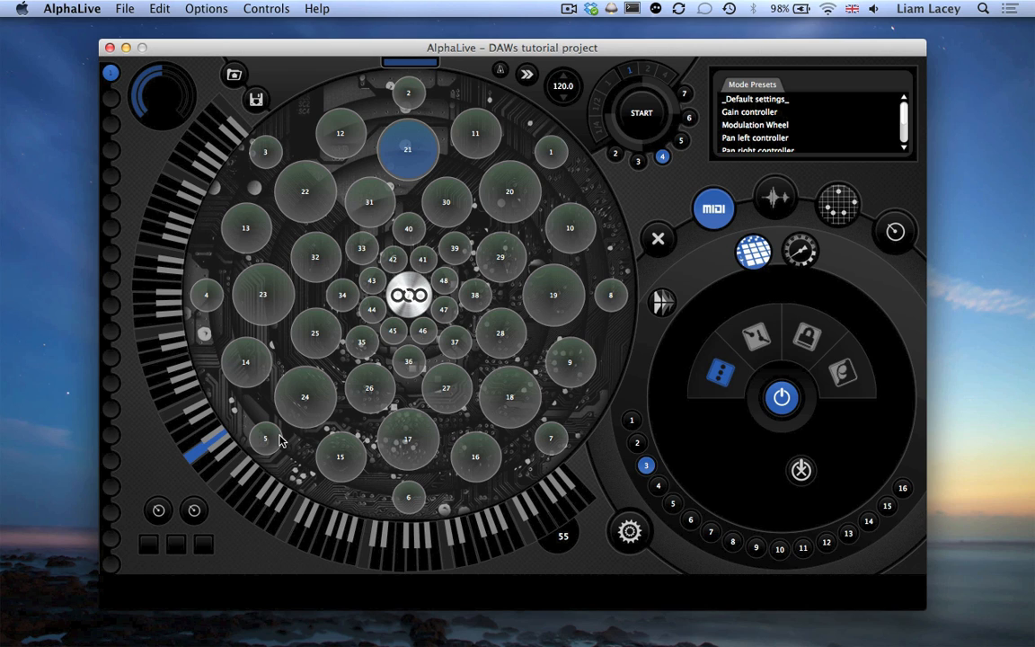
pyautogui.click(341, 295)
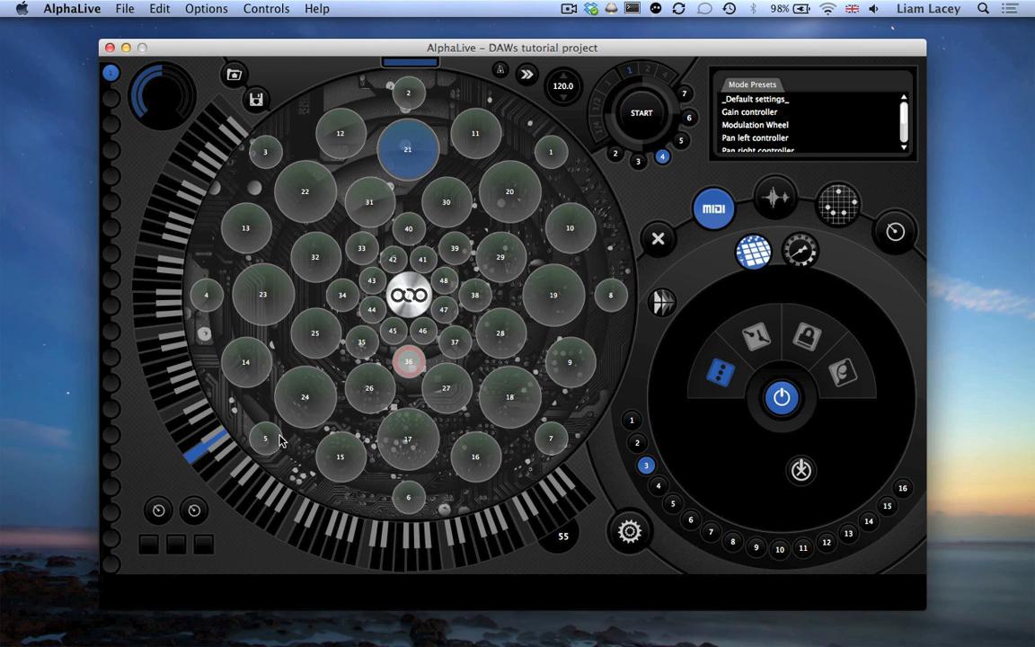
pyautogui.click(410, 363)
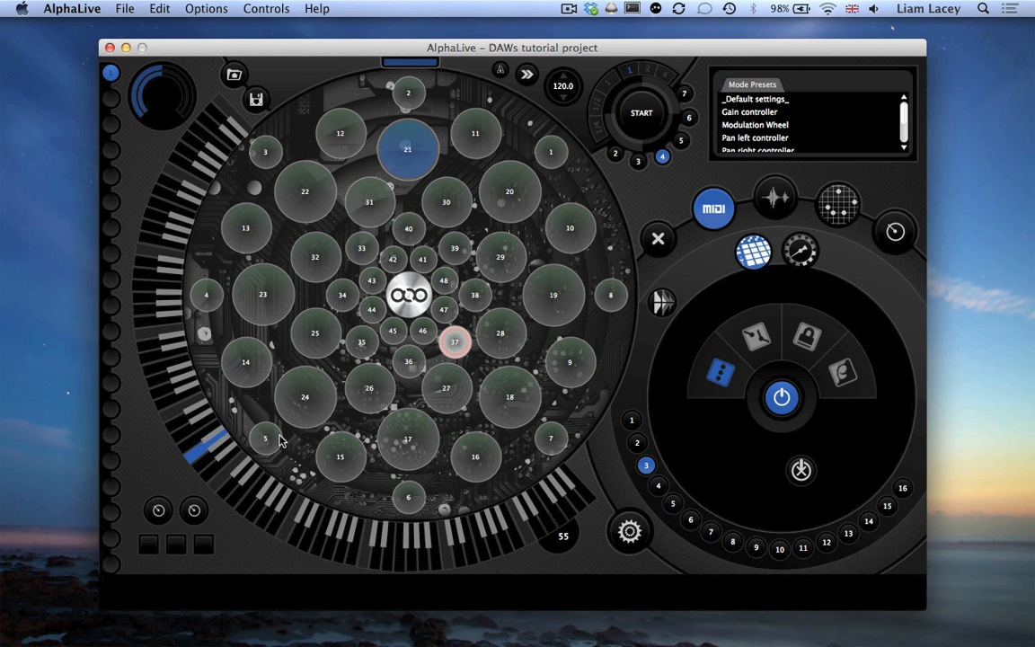
pyautogui.click(452, 342)
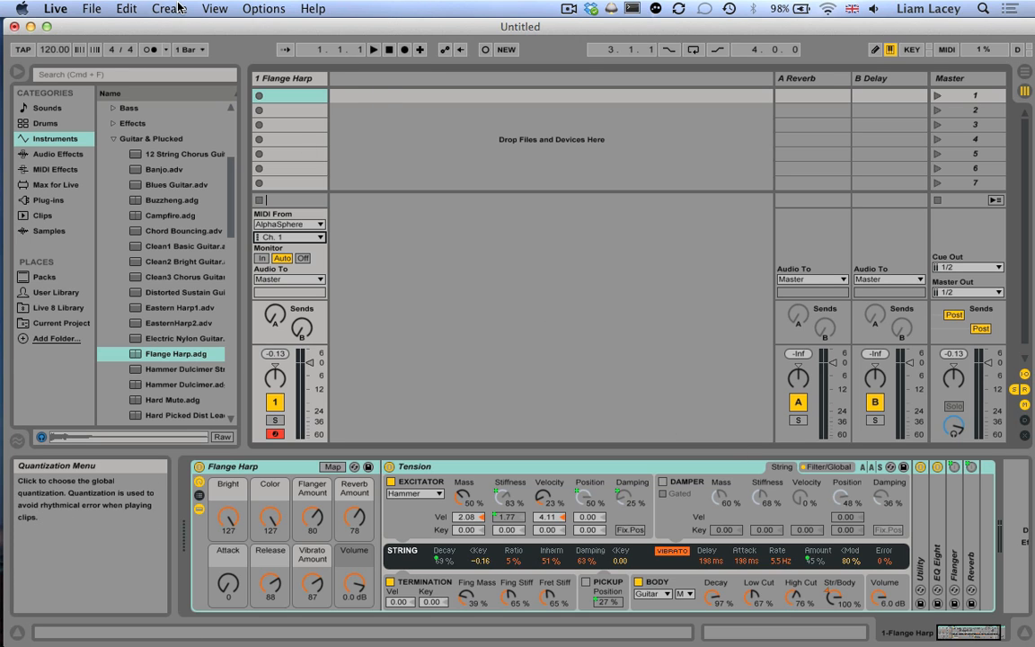
# Step: Insert a second MIDI track from the Create menu
pyautogui.click(168, 7)
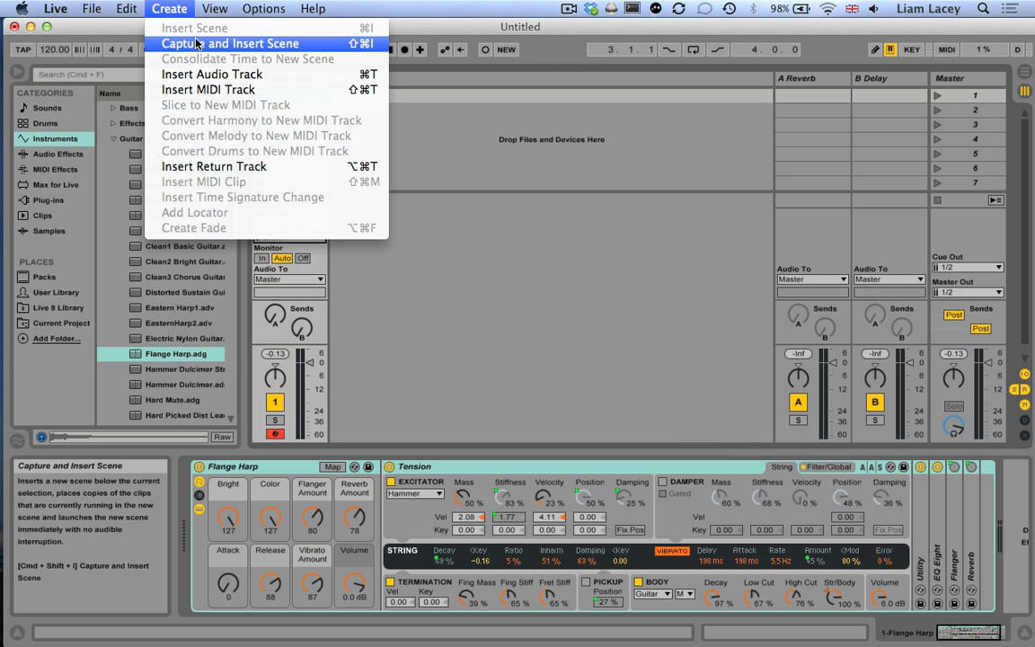
pyautogui.click(209, 90)
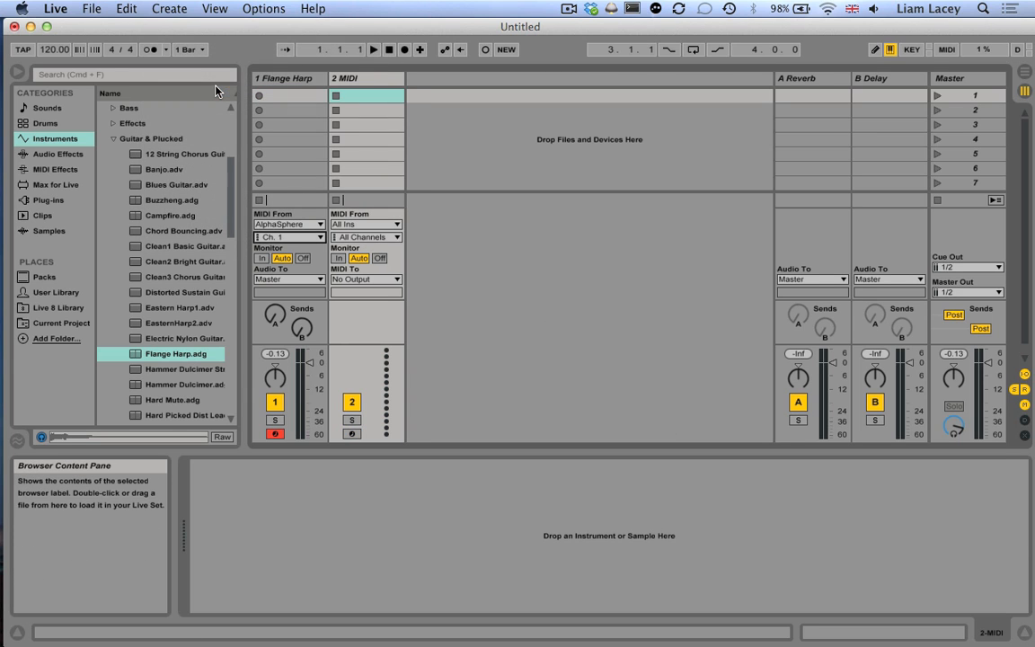
pyautogui.moveTo(363, 237)
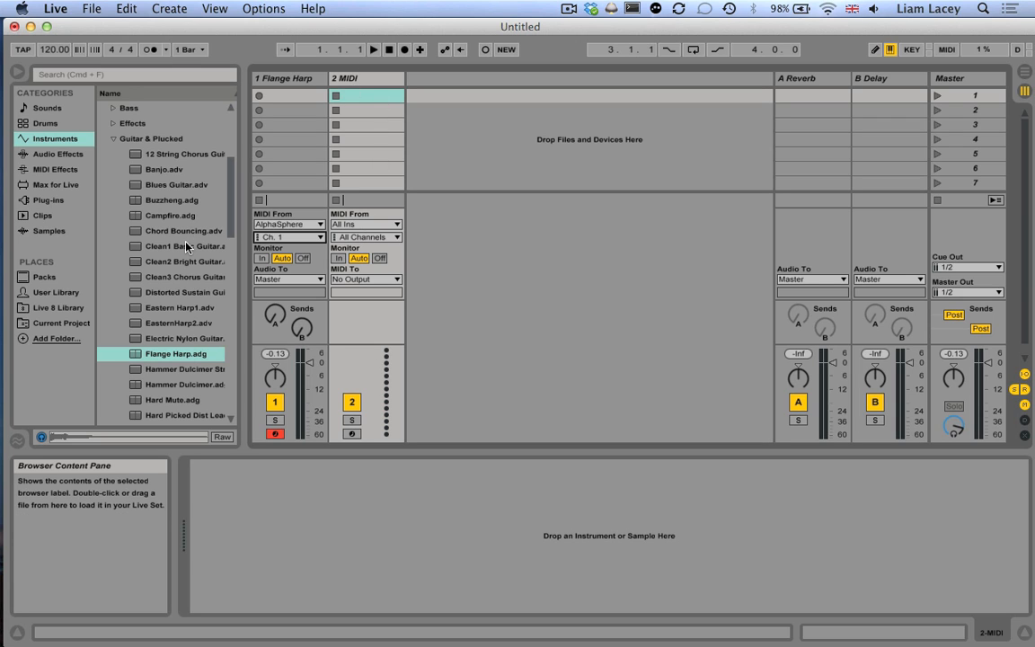
pyautogui.moveTo(160, 210)
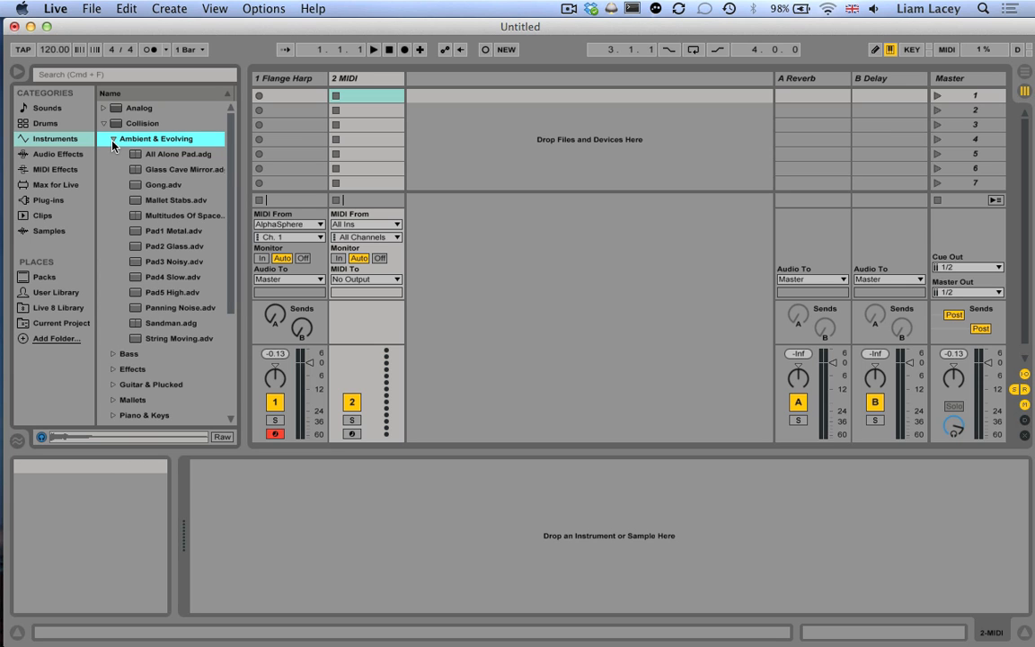
# Step: Load All Alone Pad.adg from Ambient & Evolving onto the new track
pyautogui.click(176, 155)
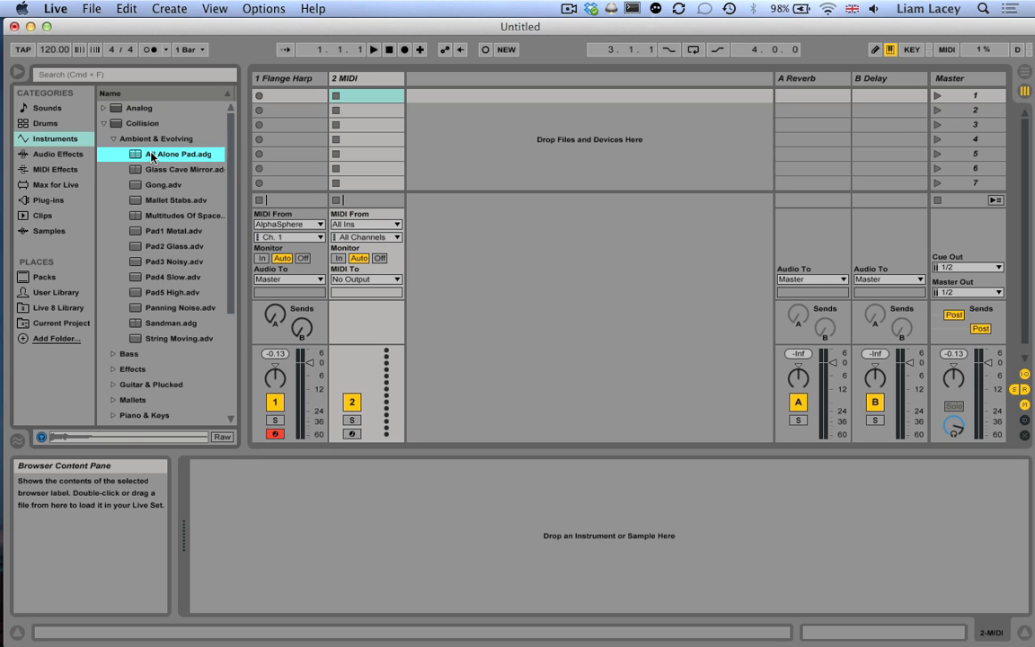
pyautogui.doubleClick(178, 154)
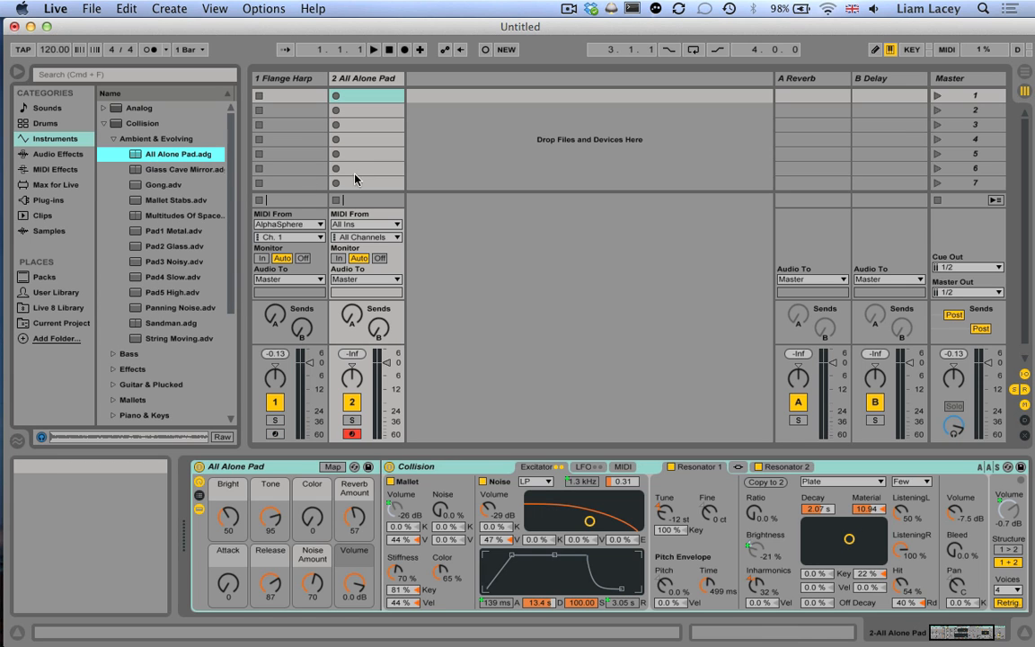
pyautogui.moveTo(366, 194)
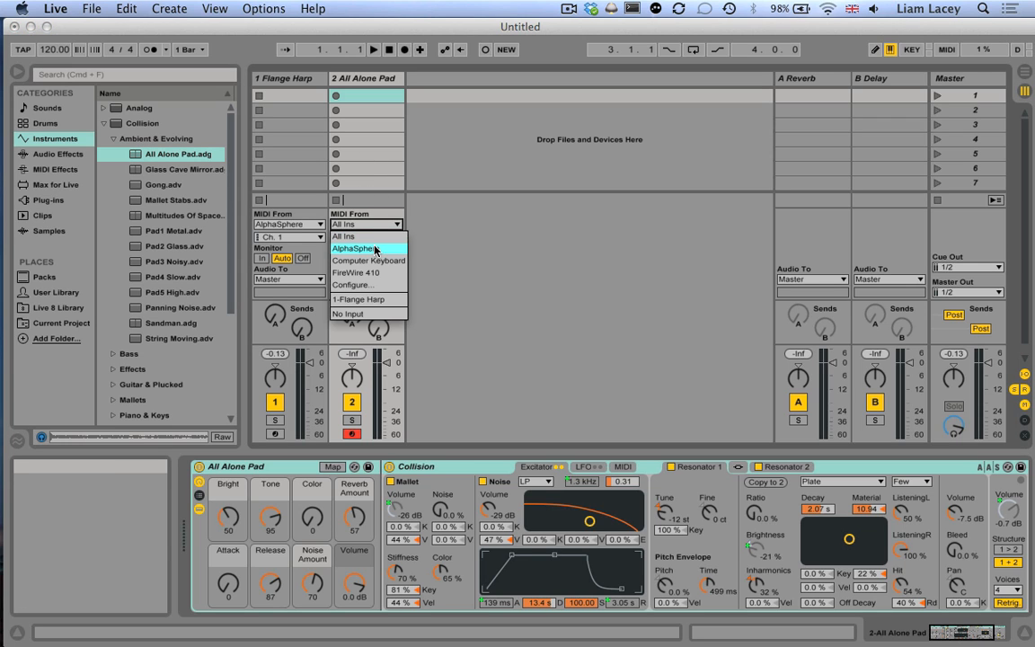
# Step: Set the All Alone Pad track to receive only MIDI Ch. 2 and keep it armed
pyautogui.click(363, 237)
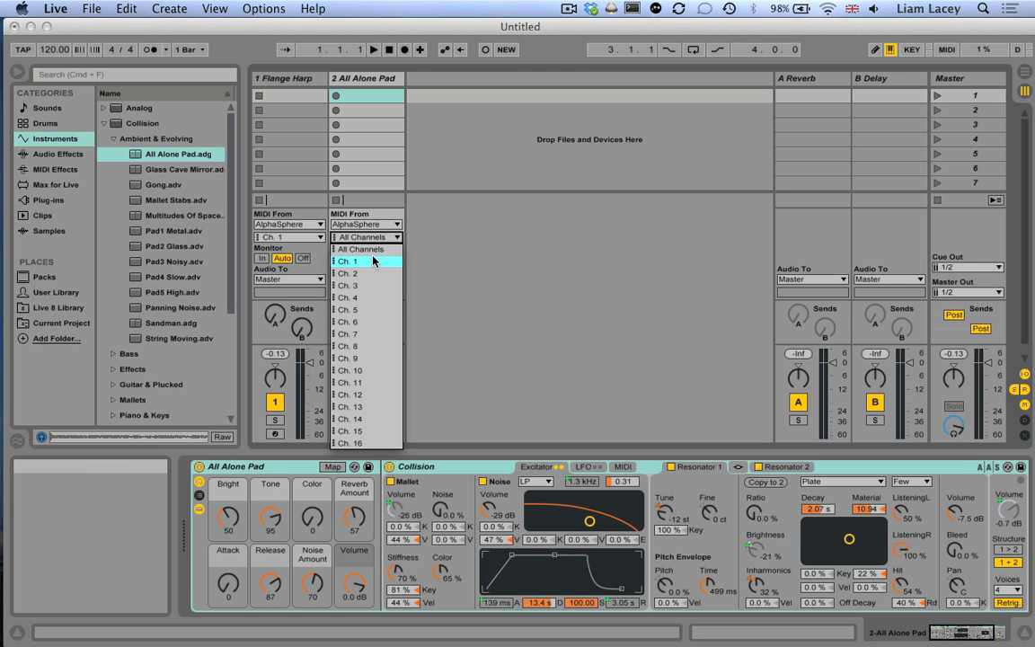
pyautogui.click(347, 273)
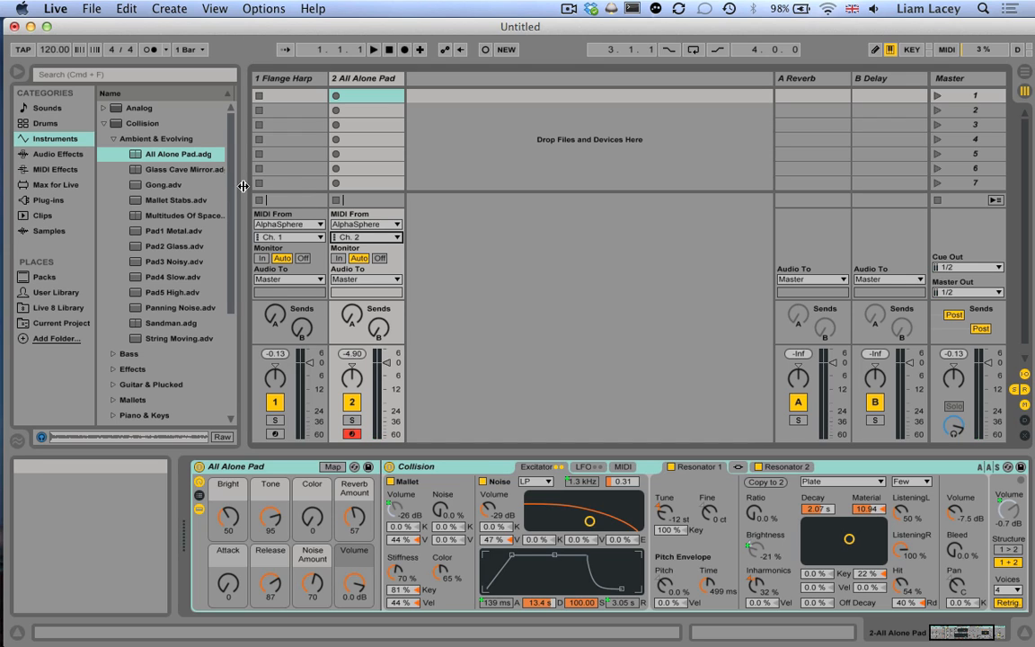
pyautogui.moveTo(180, 190)
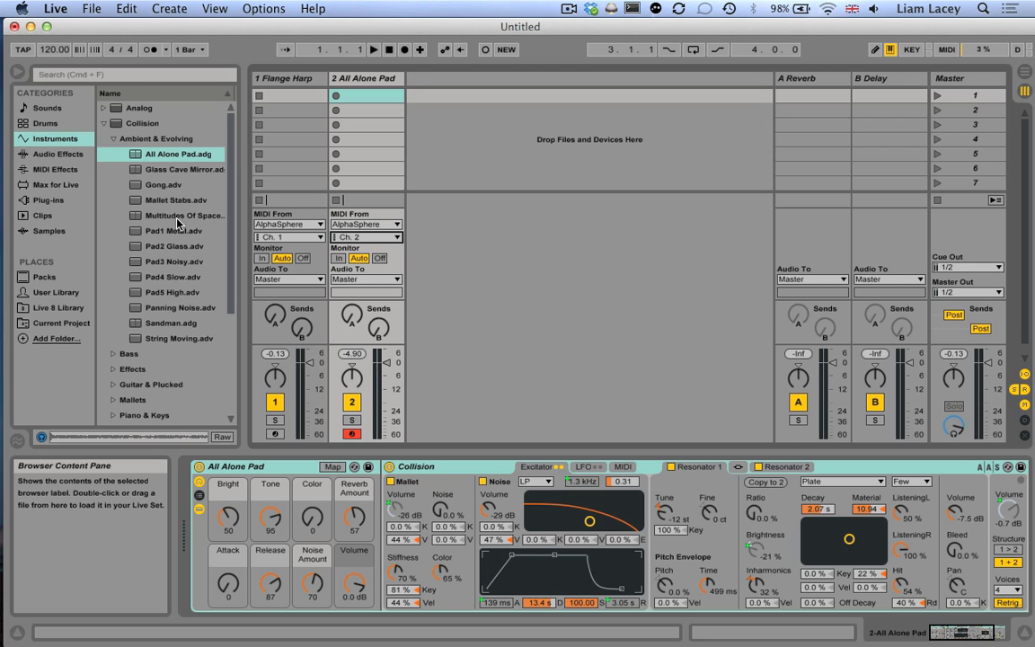
# Step: Add Acoustic Almost Bass from Instruments > Bass as a third track on AlphaSphere Ch. 3
pyautogui.click(104, 108)
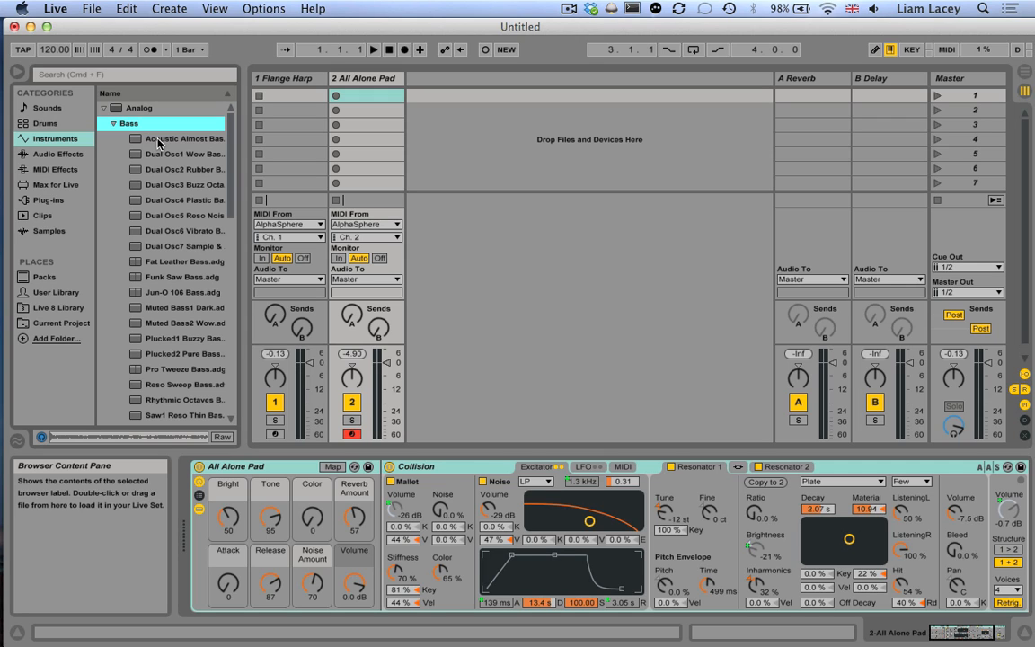
pyautogui.click(184, 139)
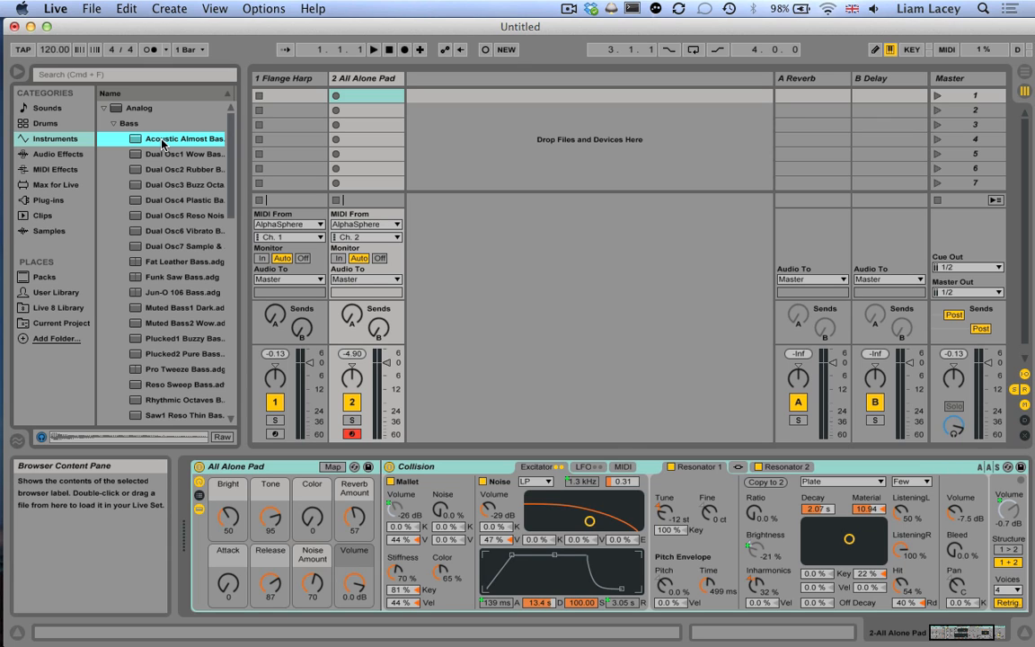
pyautogui.moveTo(448, 154)
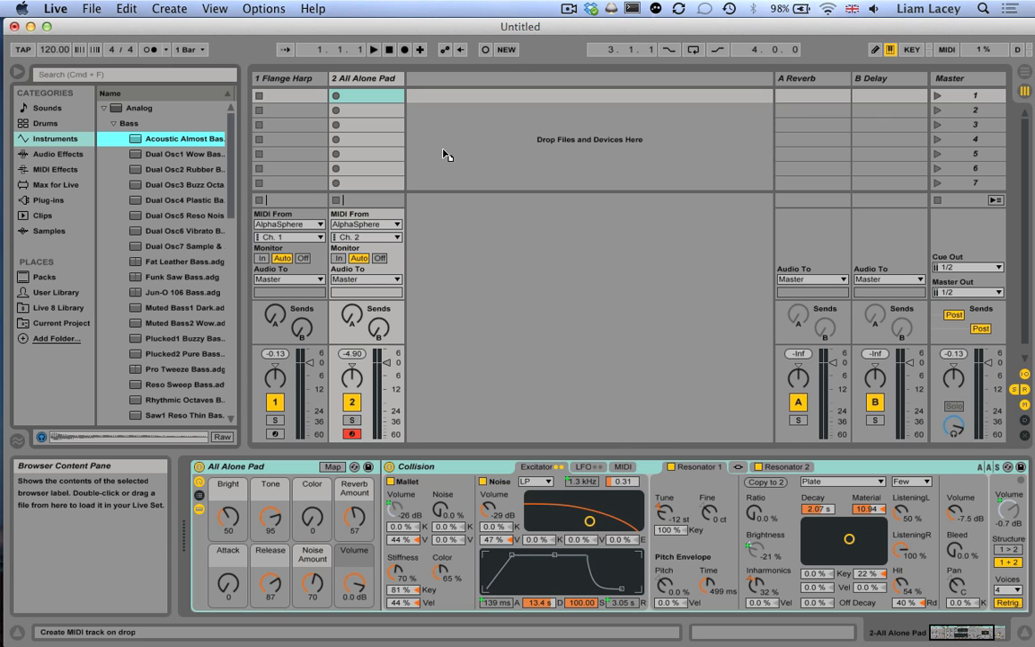
pyautogui.moveTo(496, 144)
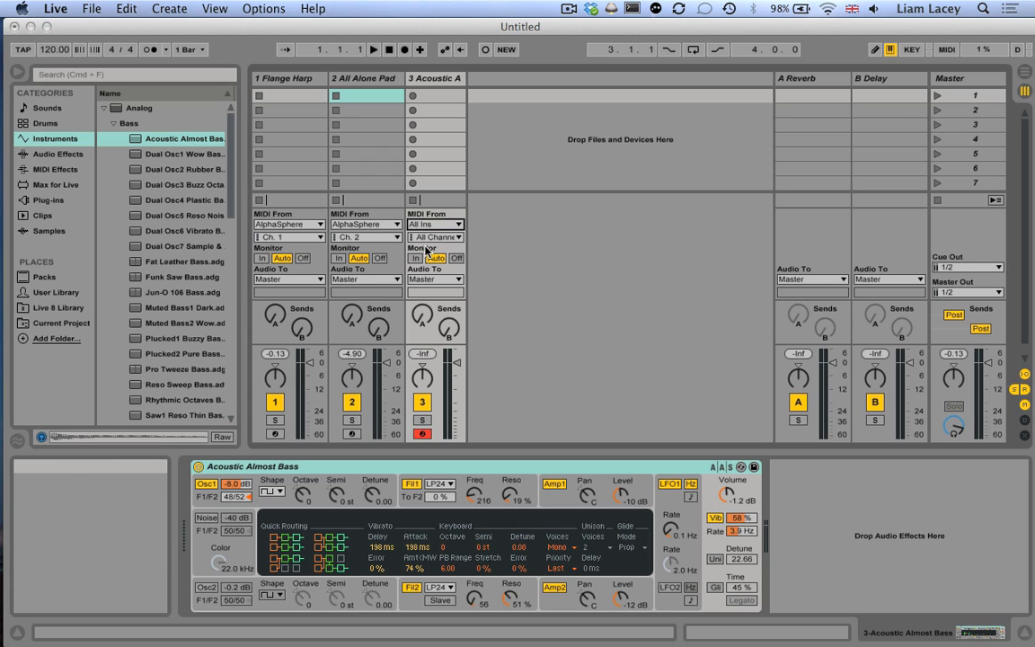
pyautogui.click(435, 237)
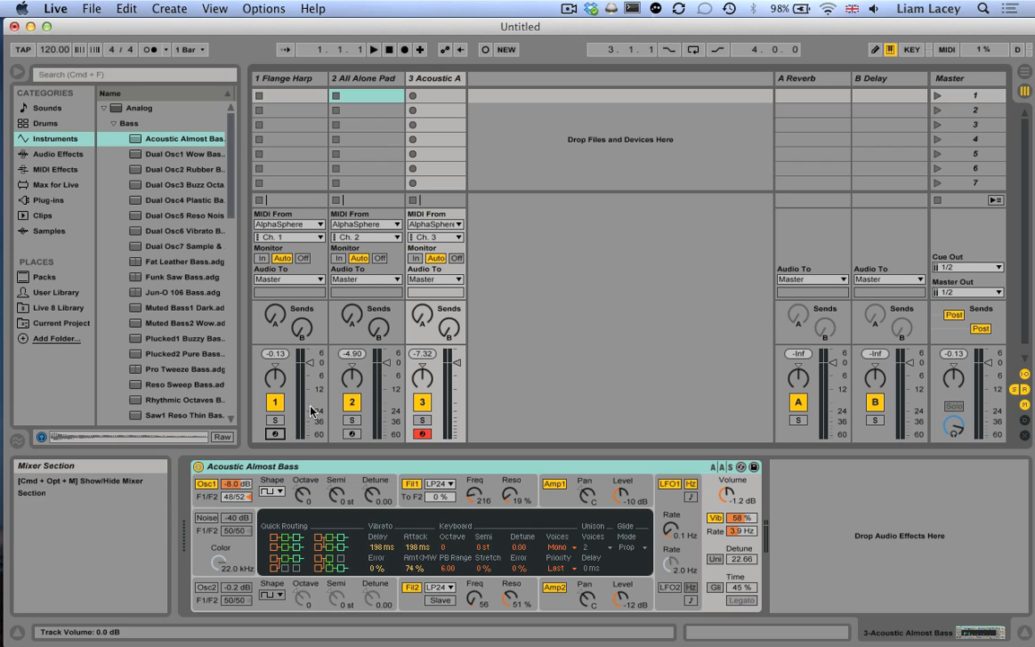
pyautogui.moveTo(275, 435)
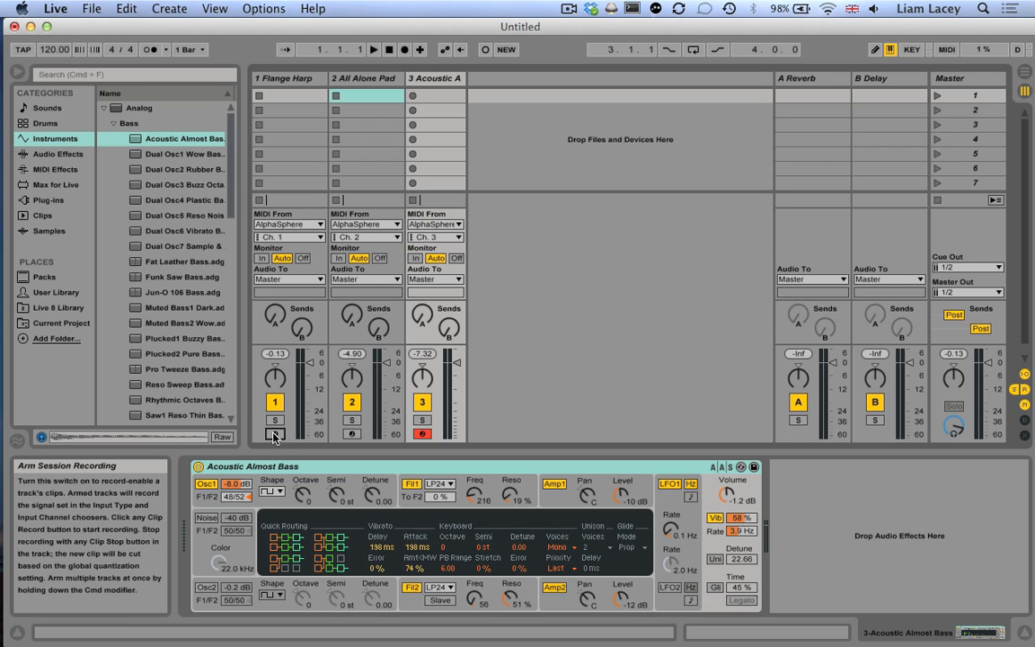
# Step: Arm the Flange Harp and All Alone Pad tracks so all three stay armed together
pyautogui.click(273, 433)
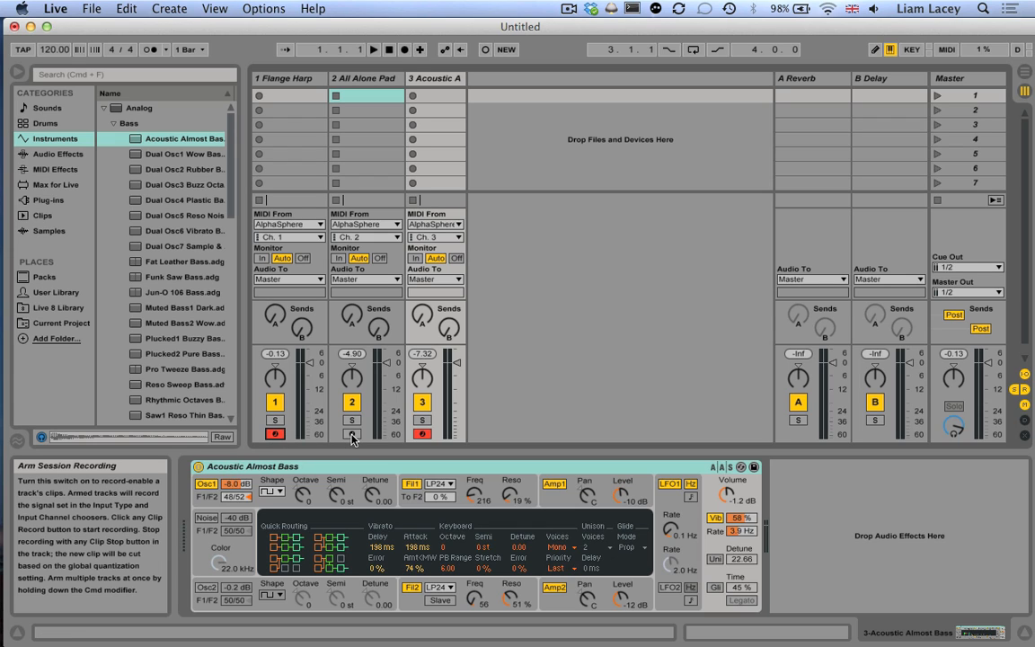
pyautogui.click(352, 434)
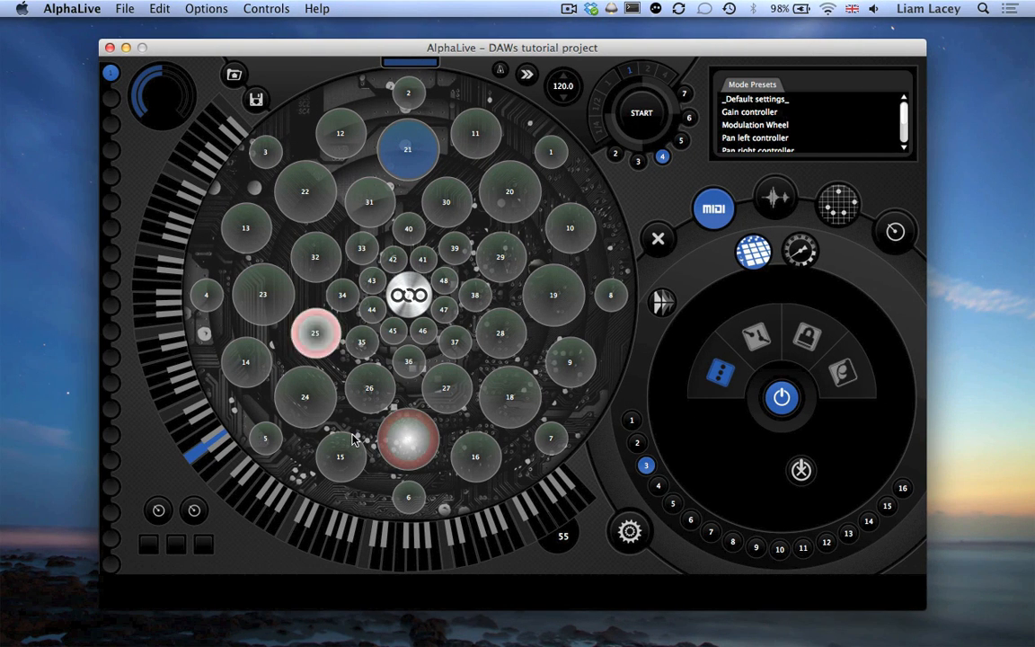
# Step: Check the pads' MIDI mode settings in AlphaLive's DAWs tutorial project
pyautogui.click(315, 332)
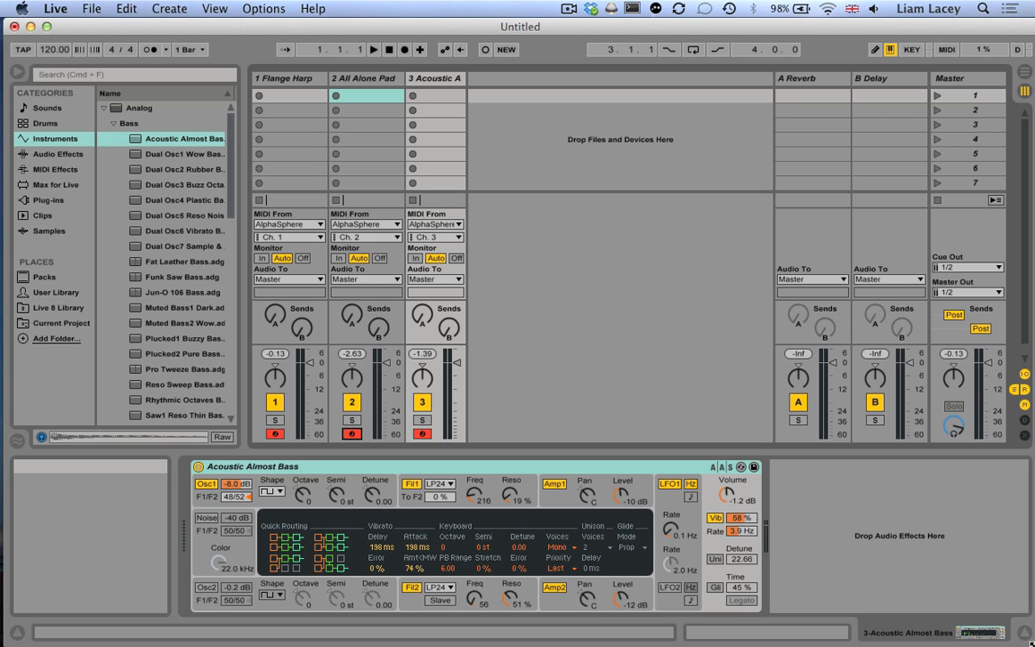
# Step: Select the Acoustic Almost Bass track and switch on MIDI Map Mode
pyautogui.click(435, 79)
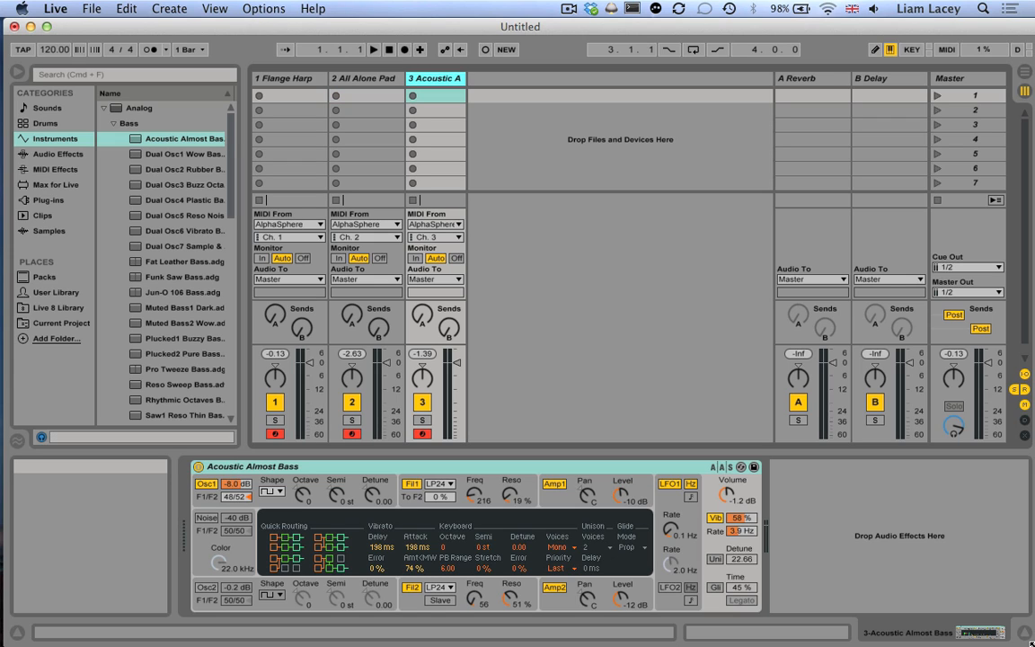
pyautogui.moveTo(931, 453)
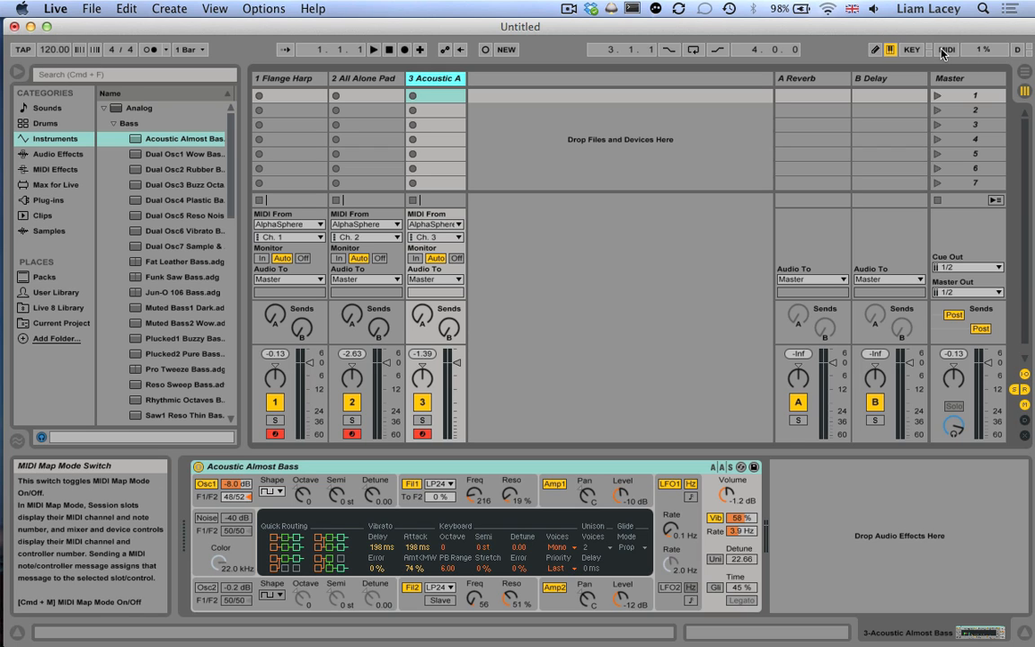
pyautogui.click(945, 51)
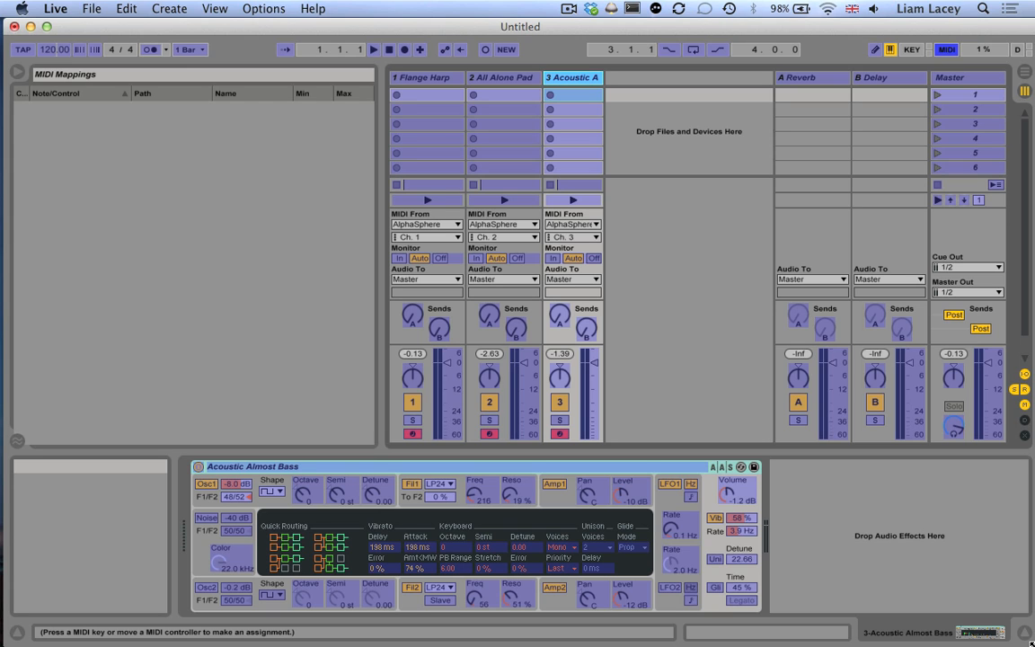
pyautogui.moveTo(507, 72)
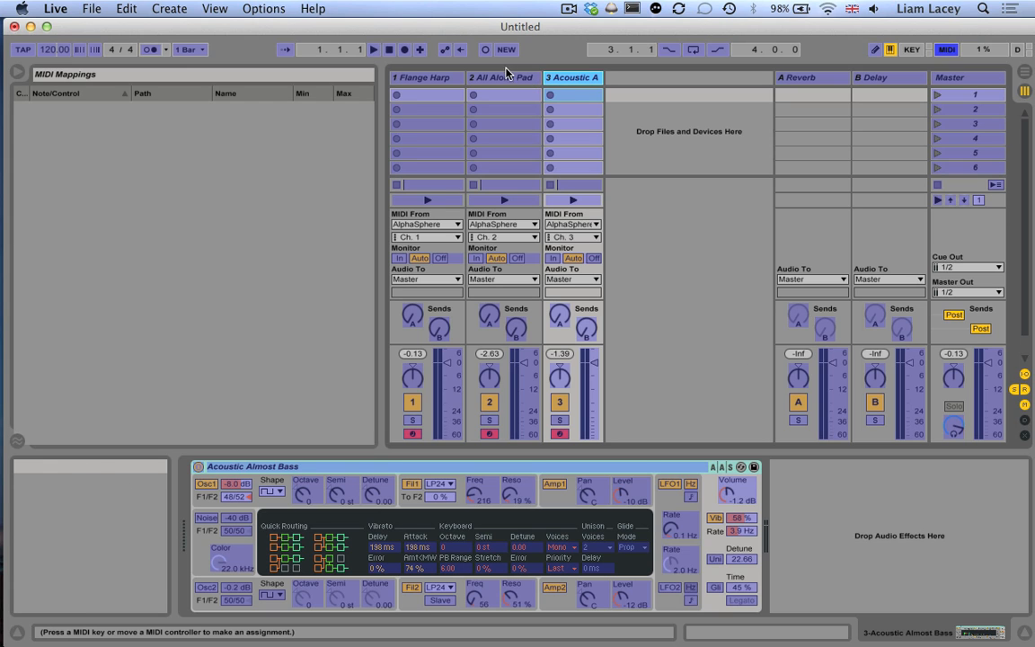
# Step: Select the All Alone Pad macros (Bright, next, Volume) in turn so pad presses assign CC 112–119
pyautogui.click(502, 78)
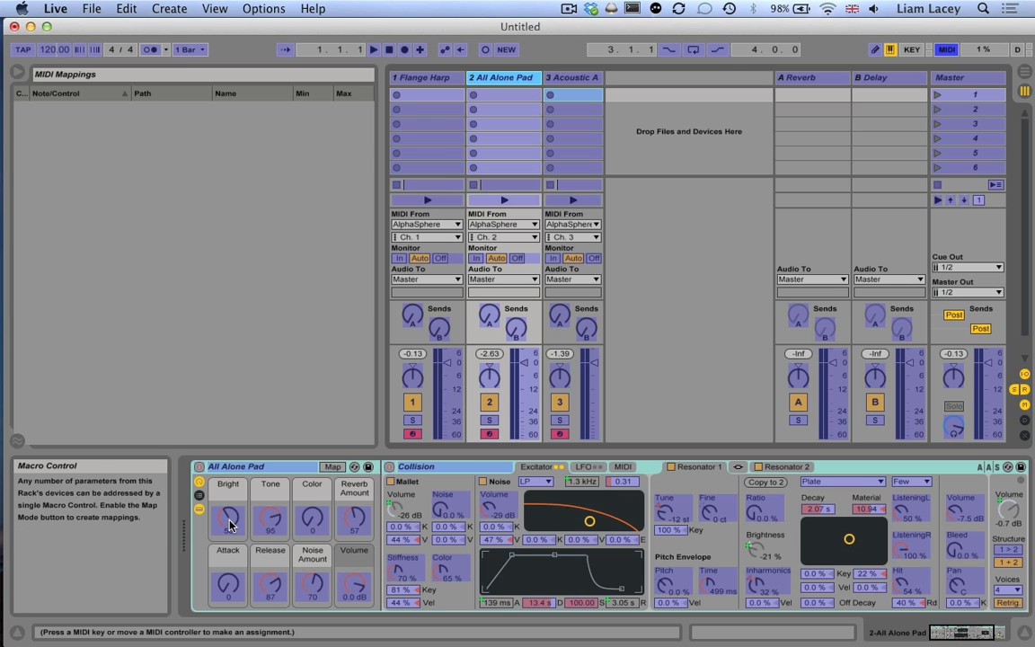
pyautogui.moveTo(226, 519)
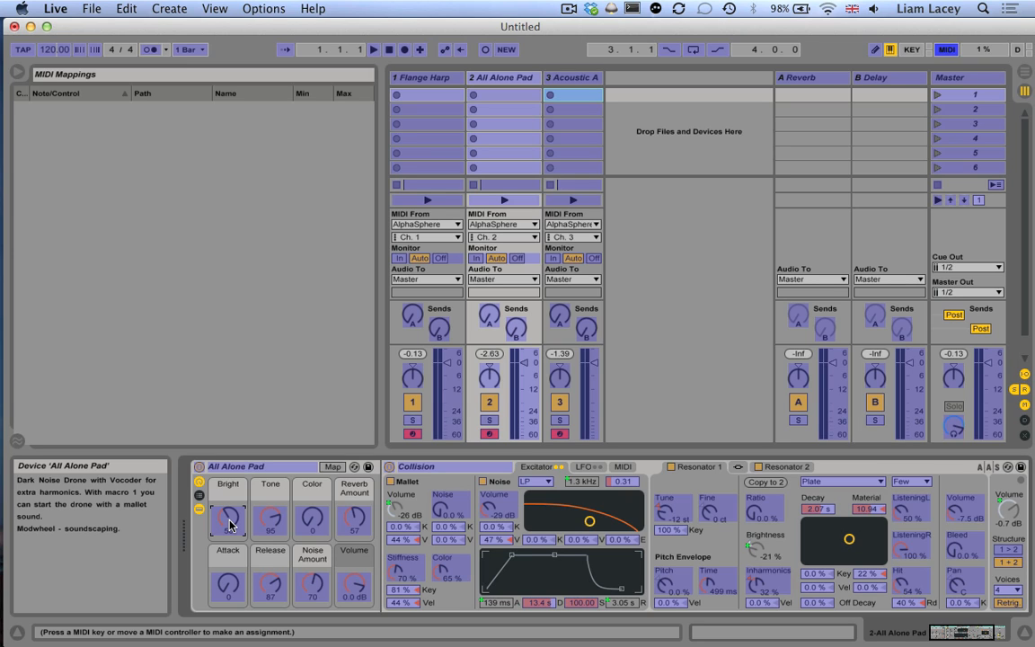
pyautogui.click(228, 517)
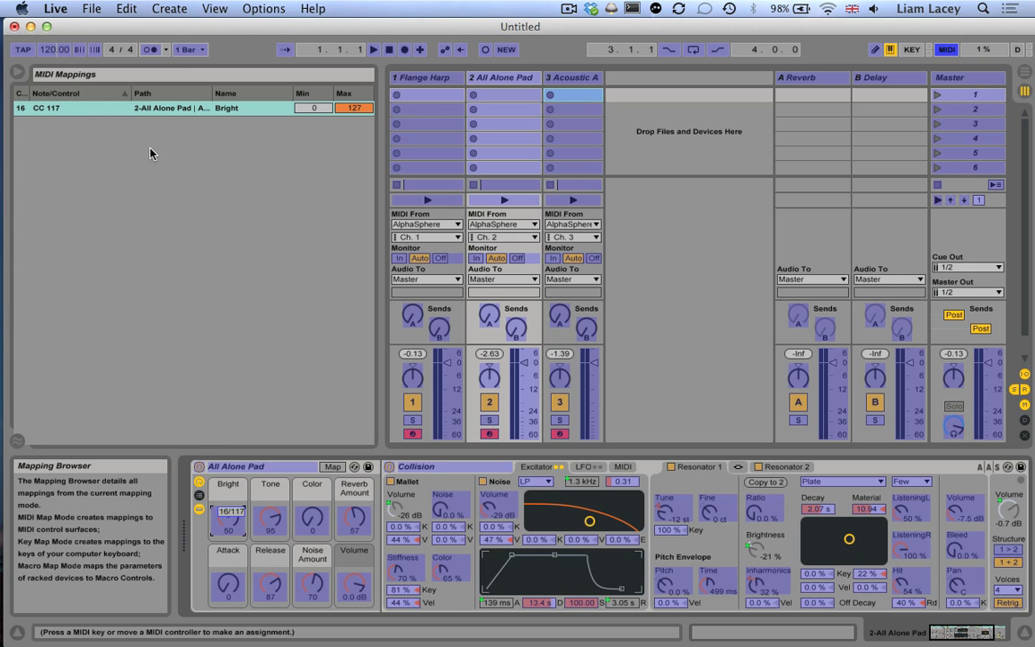
pyautogui.moveTo(187, 212)
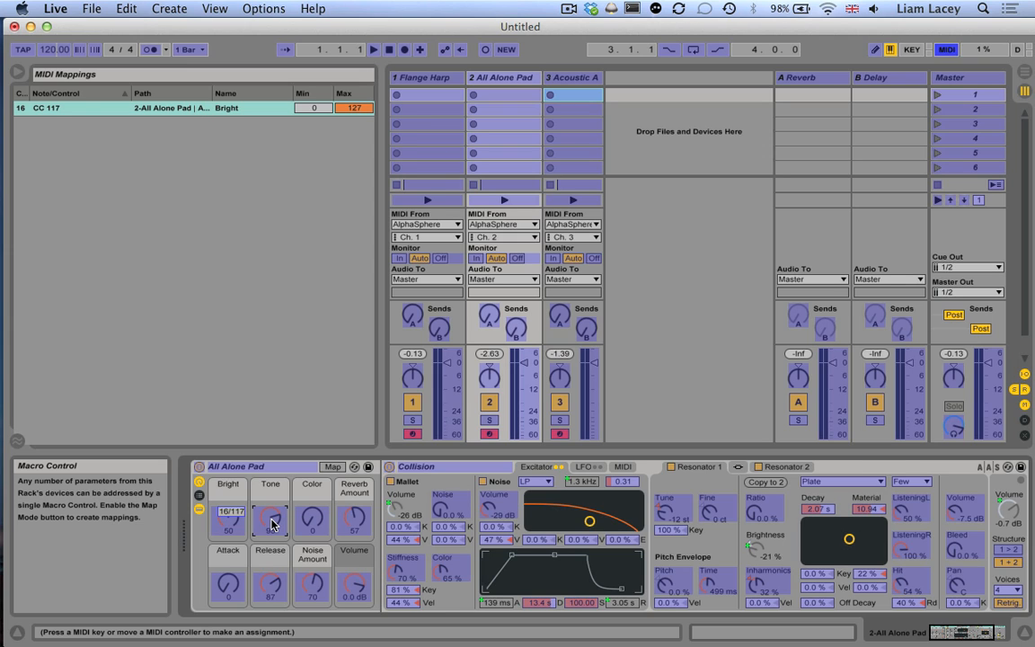
pyautogui.click(269, 520)
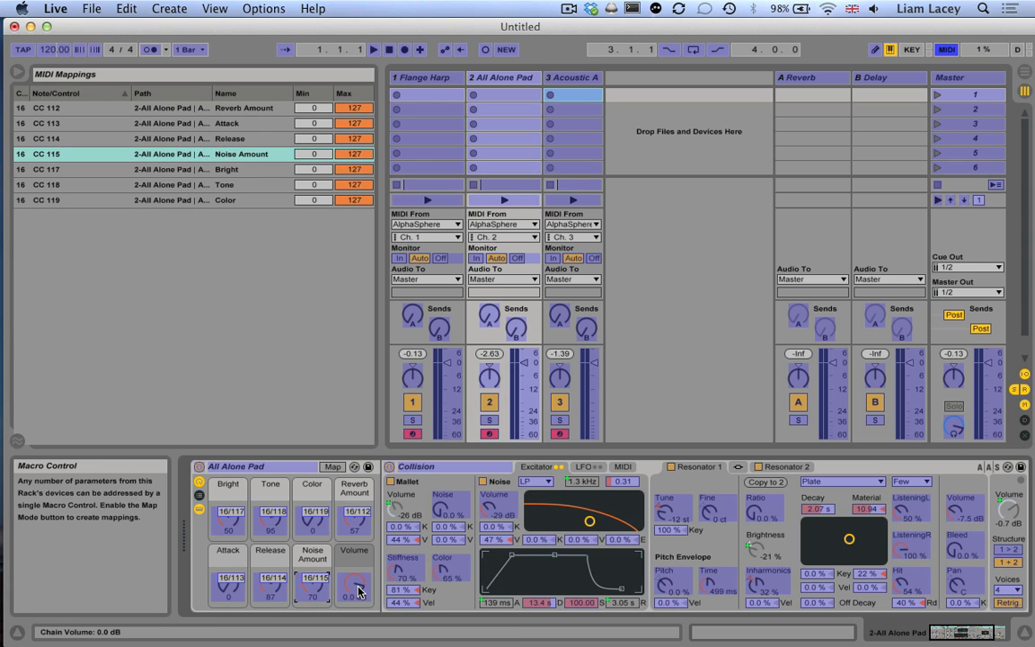
pyautogui.click(353, 584)
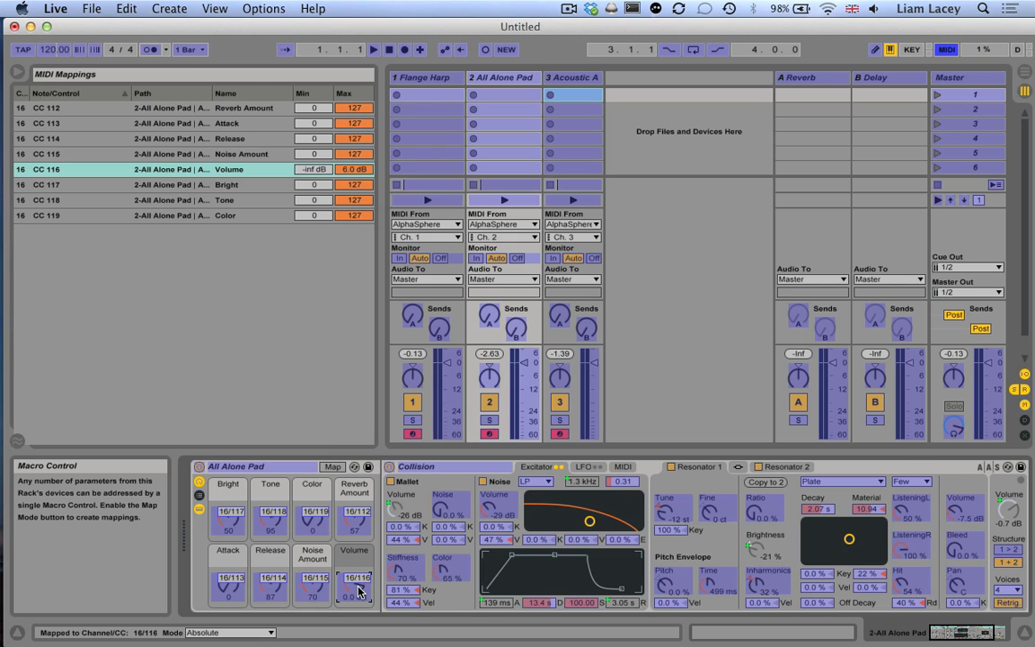